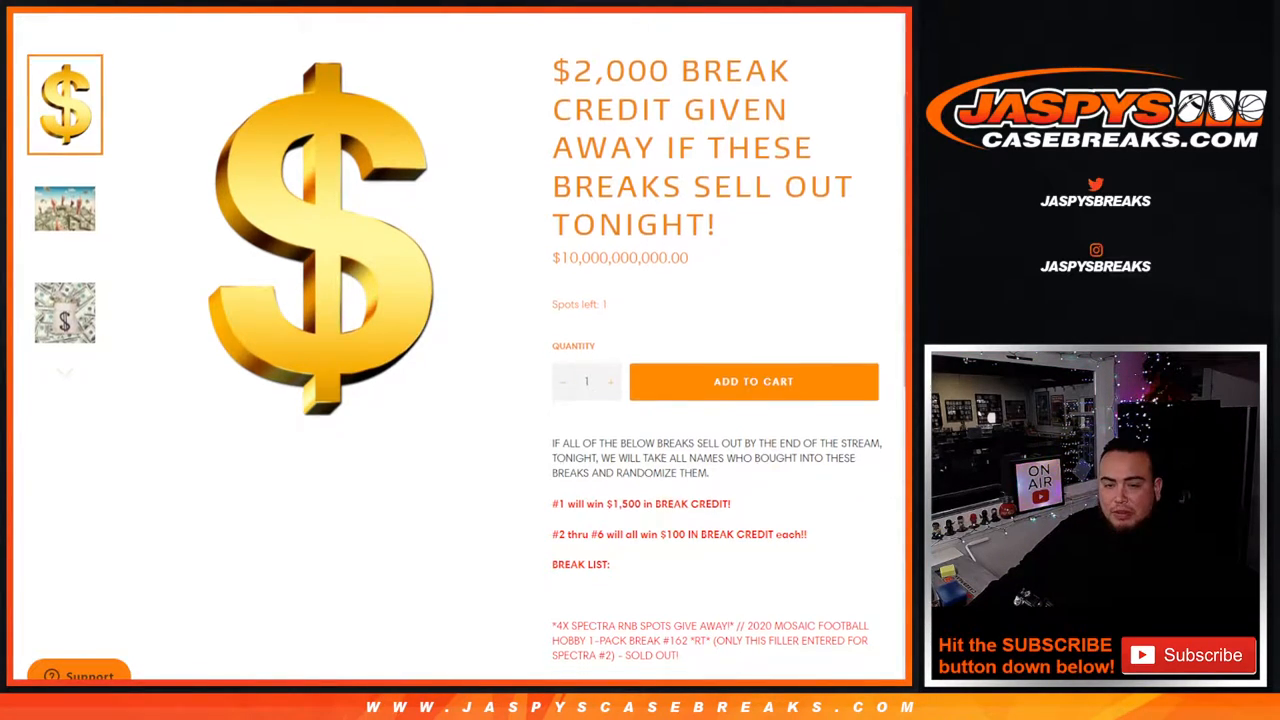
Review the Mosaic filler break numbers and the Mosaic PYT #8 filler line in the sheet.
{"action": "scroll", "scroll_direction": "down", "scroll_amount": 3}
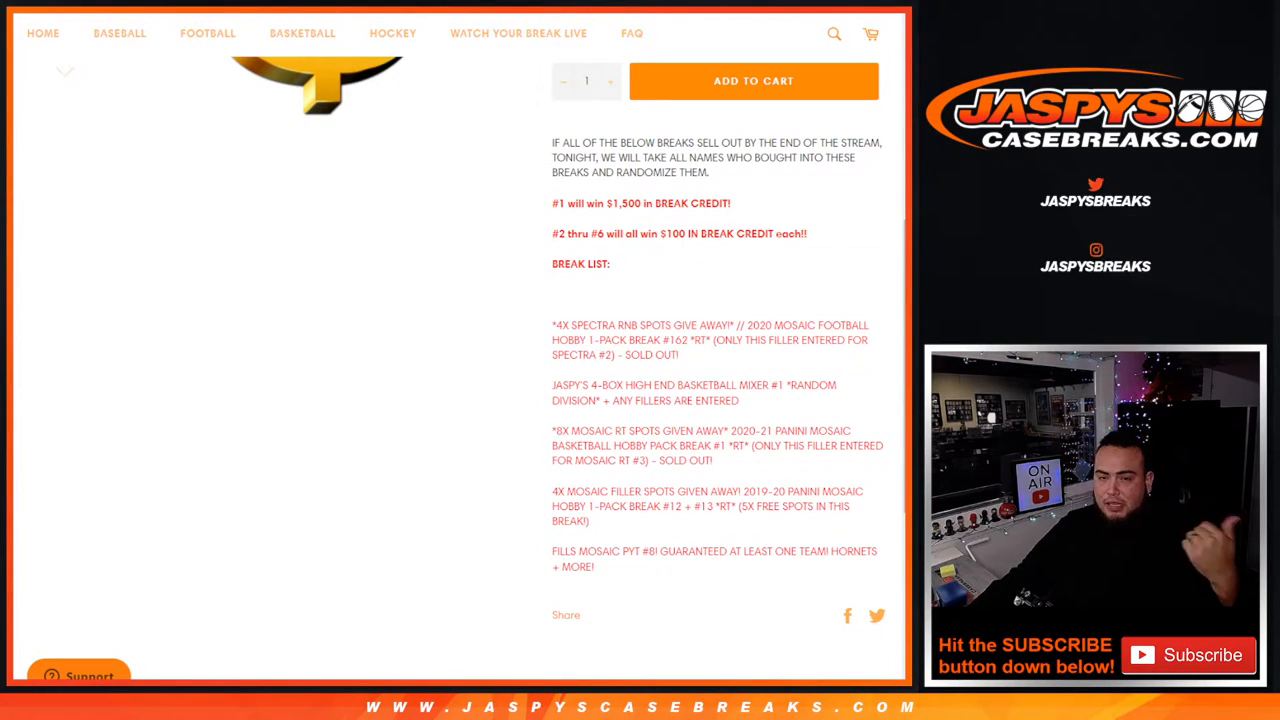
{"action": "mouse_move", "coordinate": [714, 366]}
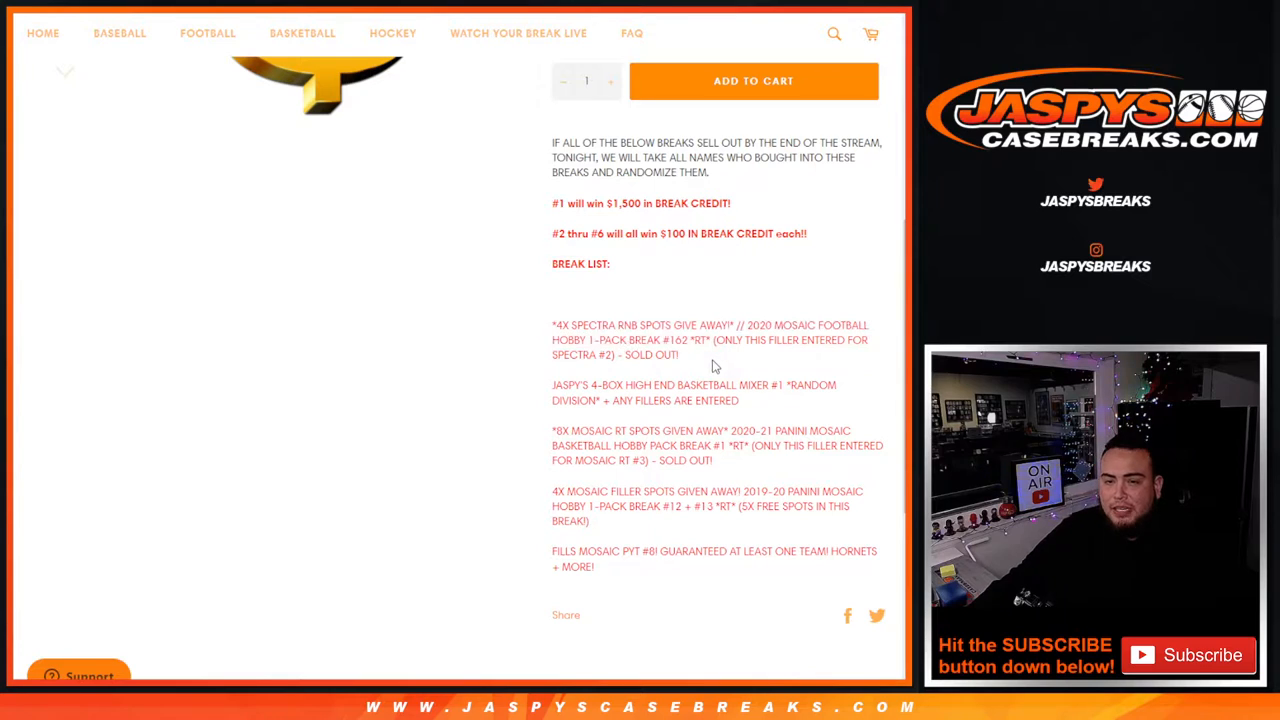
{"action": "mouse_move", "coordinate": [548, 384]}
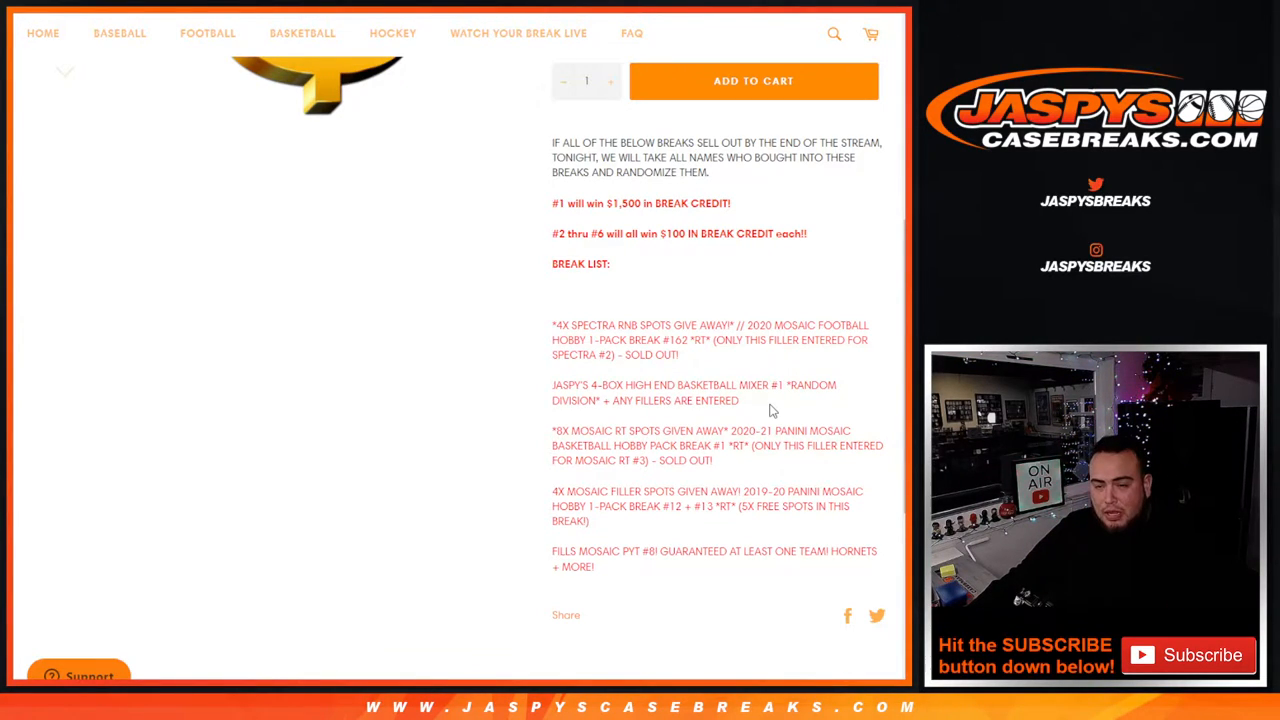
{"action": "mouse_move", "coordinate": [548, 424]}
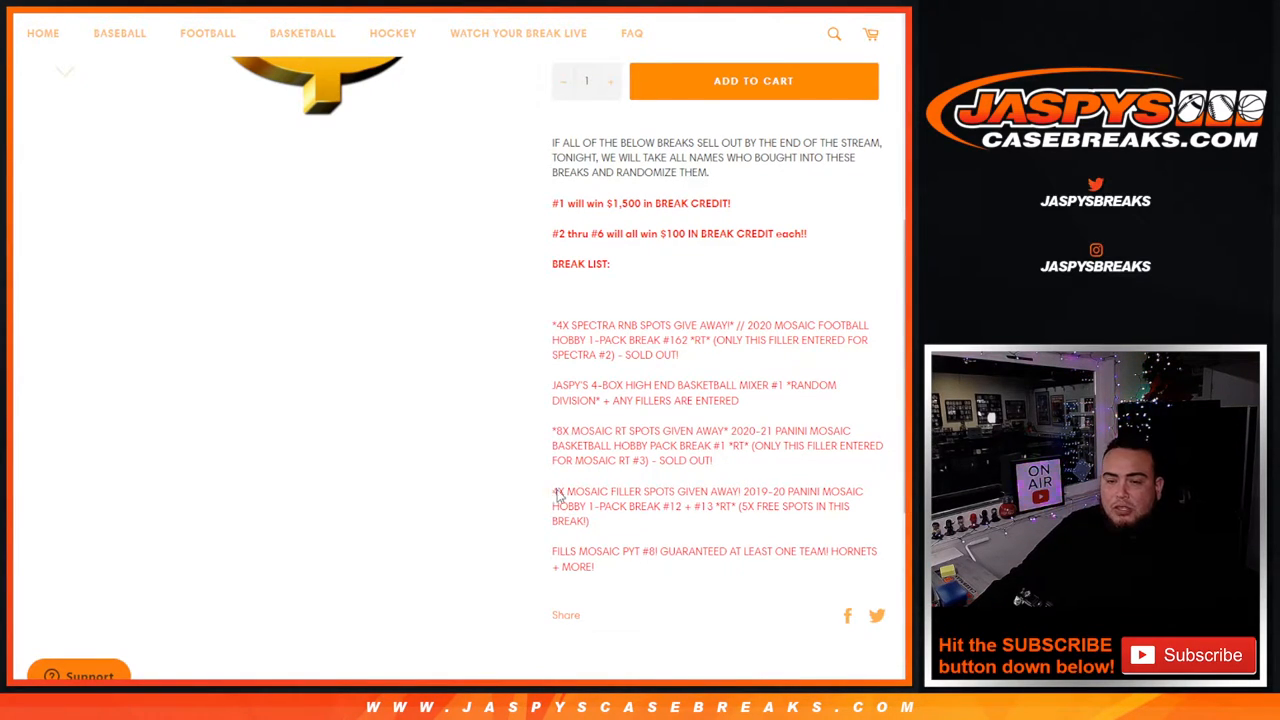
{"action": "left_click_drag", "start_coordinate": [552, 492], "coordinate": [748, 512]}
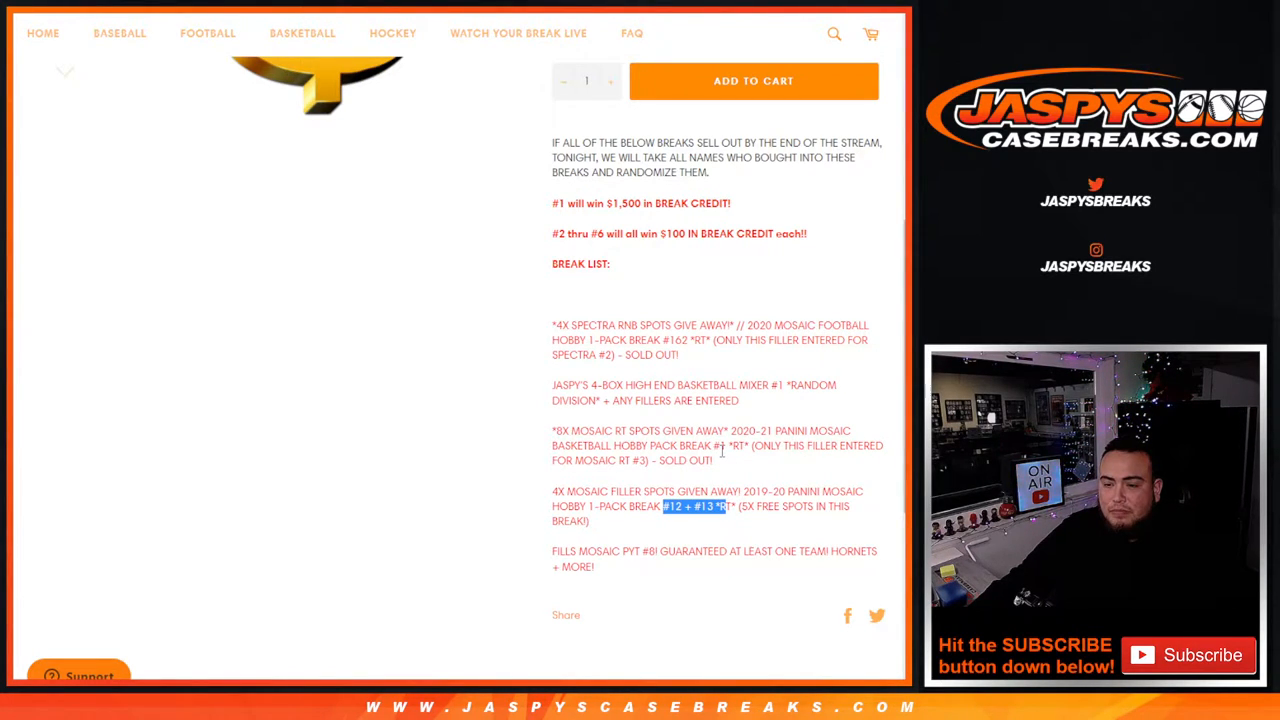
{"action": "scroll", "scroll_direction": "down", "scroll_amount": 3}
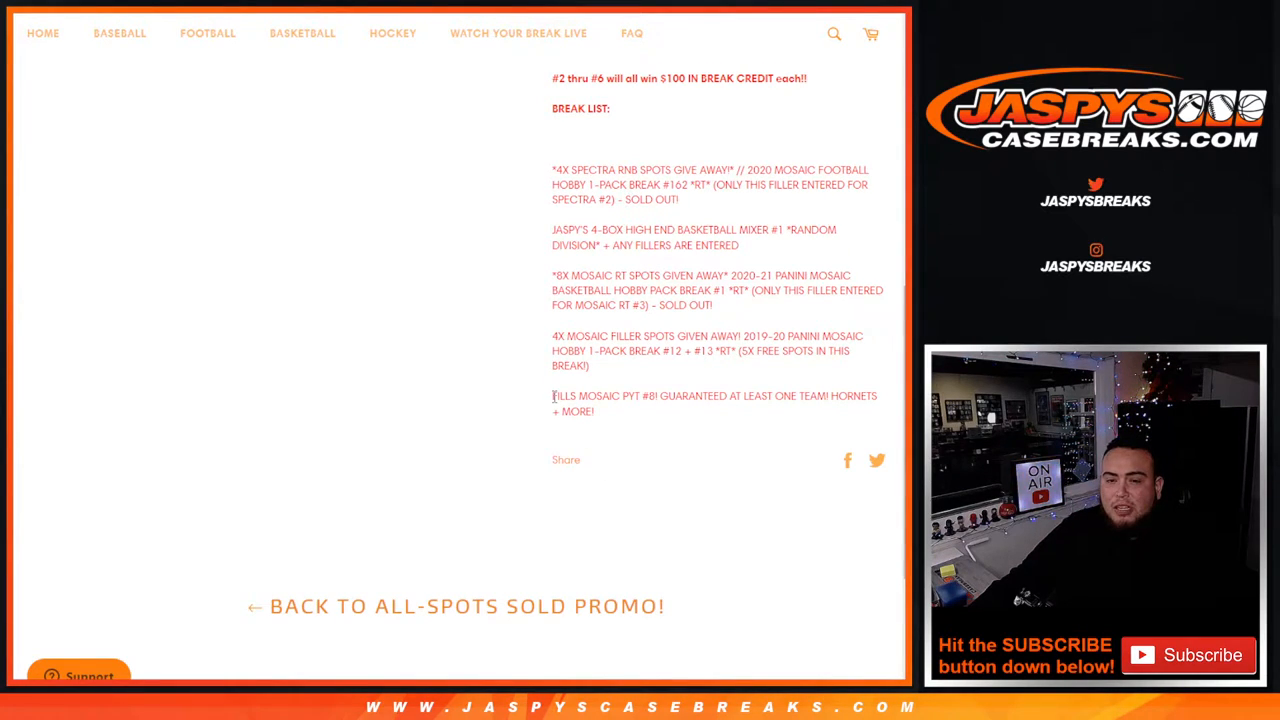
{"action": "left_click_drag", "start_coordinate": [552, 396], "coordinate": [876, 396]}
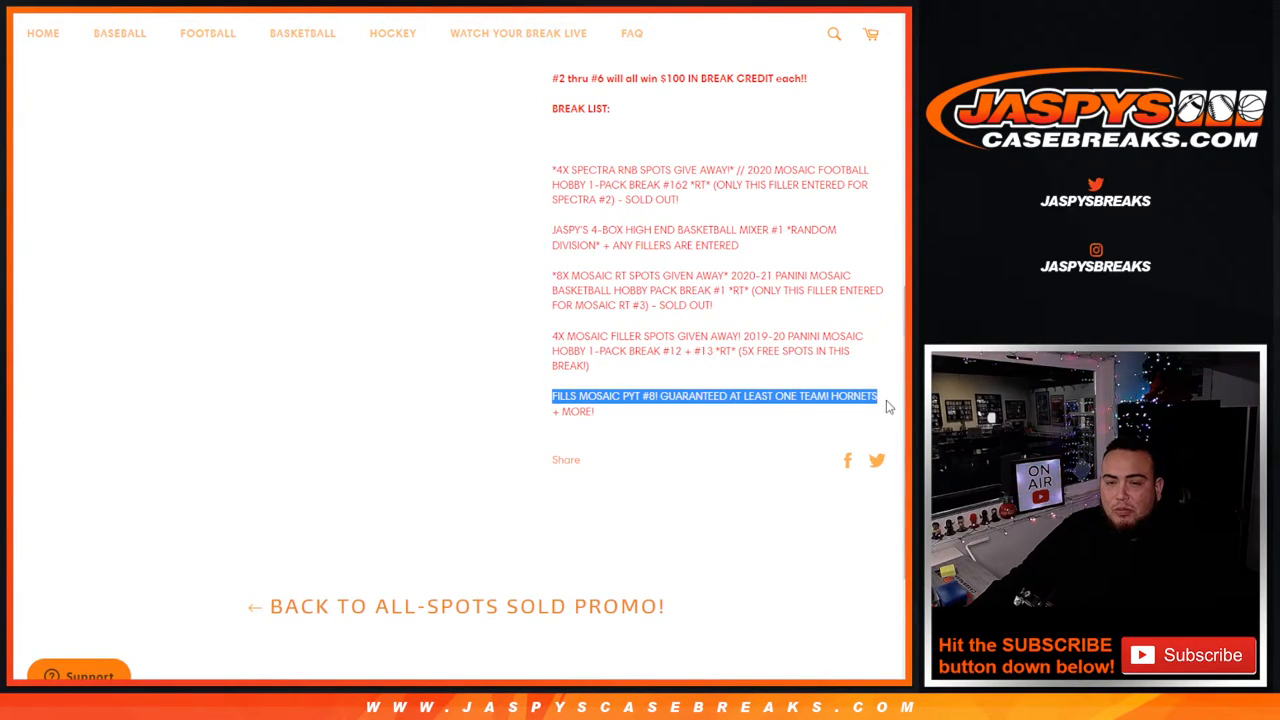
{"action": "left_click", "coordinate": [640, 436]}
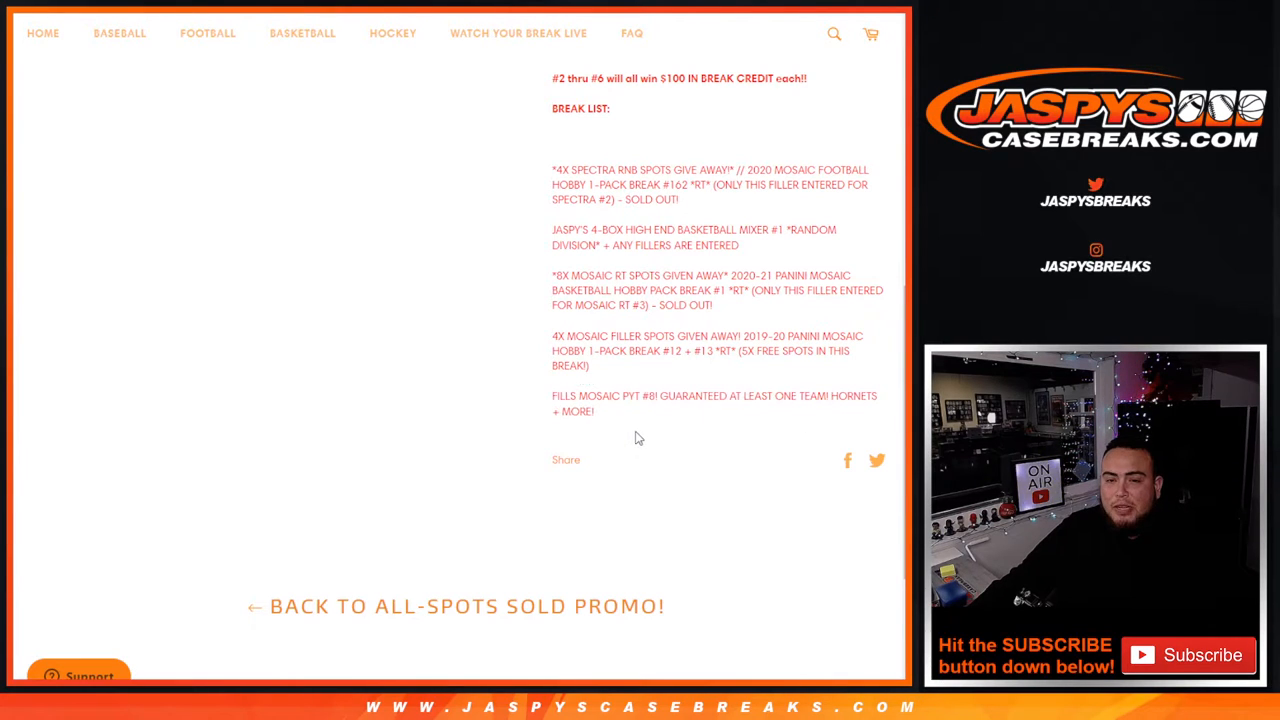
{"action": "scroll", "scroll_direction": "up", "scroll_amount": 3}
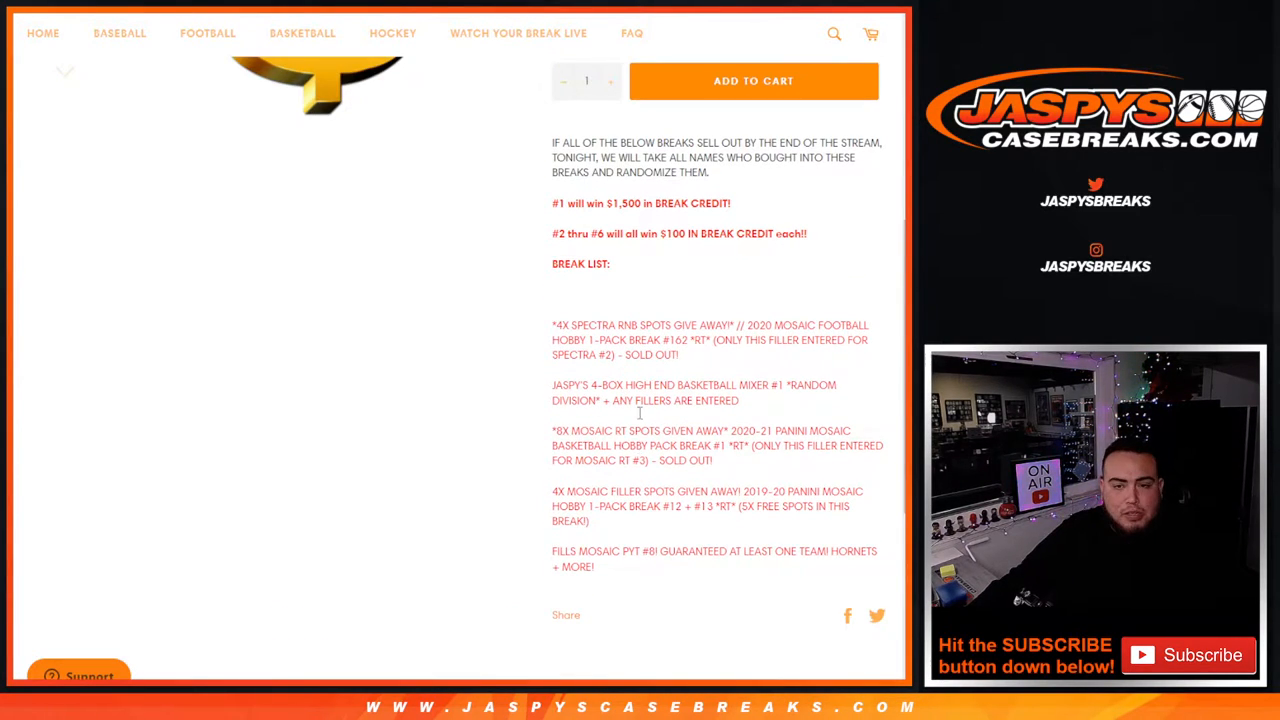
{"action": "scroll", "scroll_direction": "up", "scroll_amount": 3}
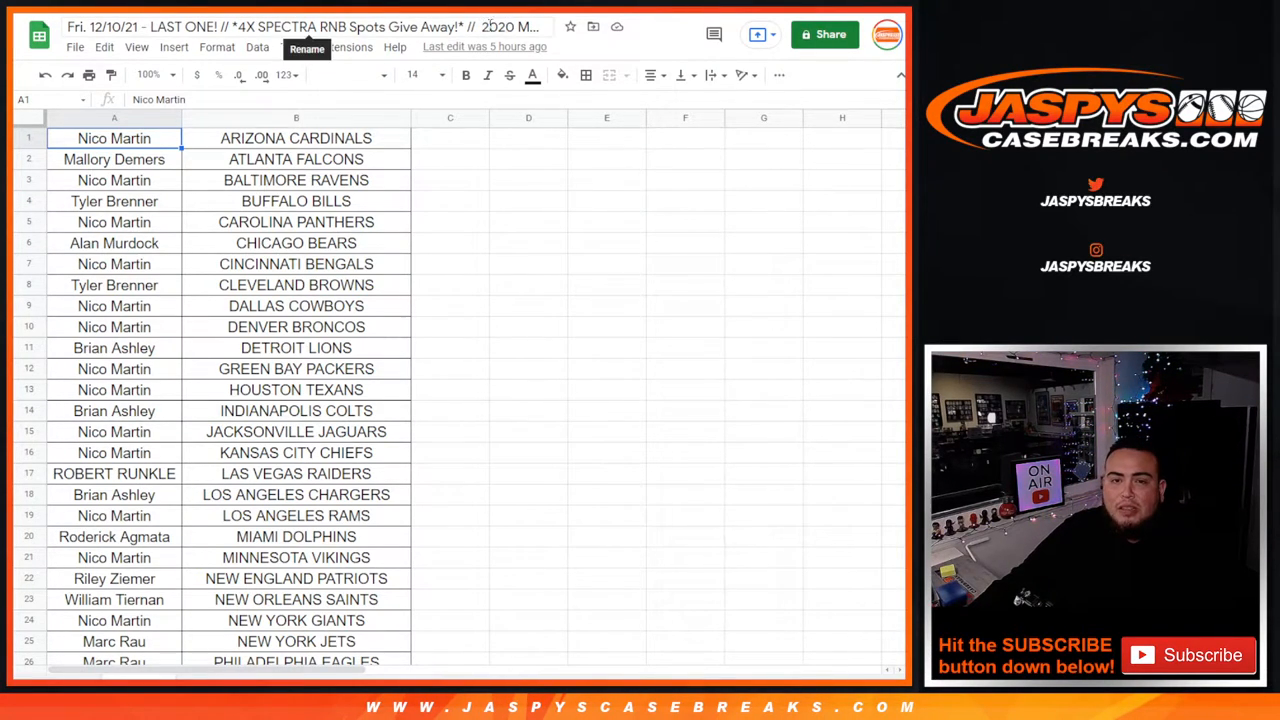
Read the sheet's full break title and move on to the Prizm multi-pack break sheet.
{"action": "left_click", "coordinate": [300, 28]}
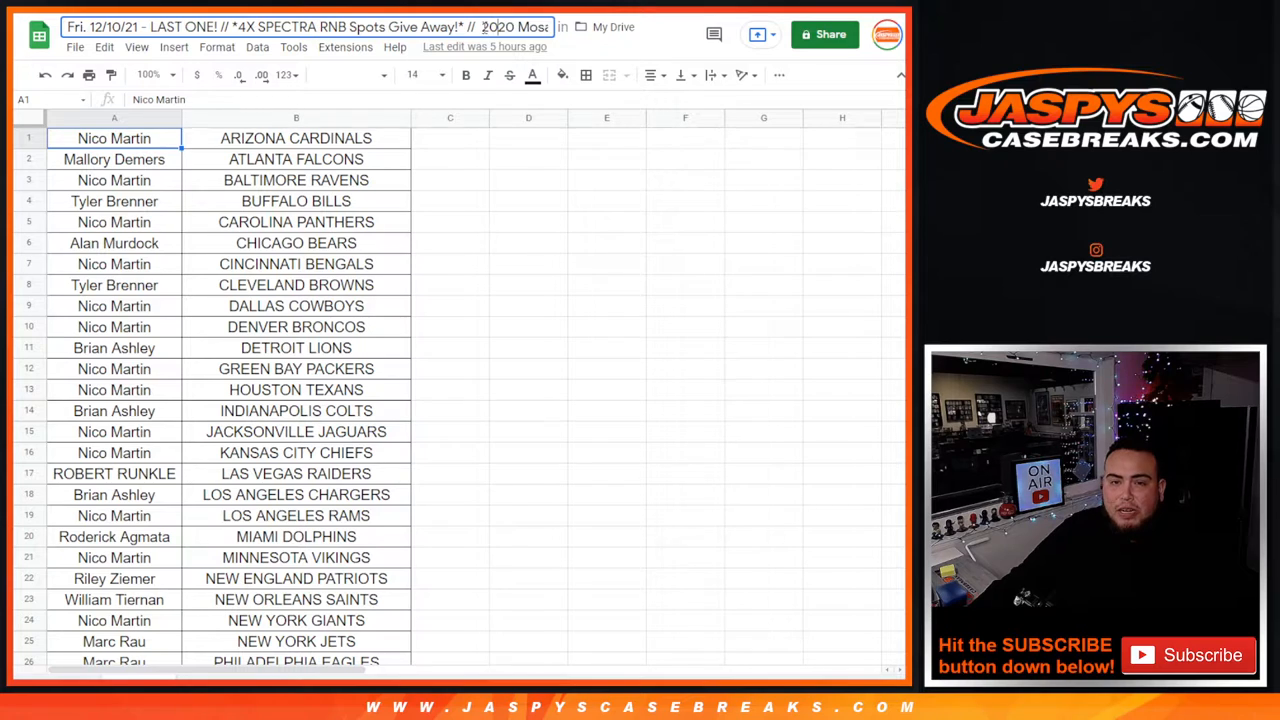
{"action": "left_click", "coordinate": [296, 264]}
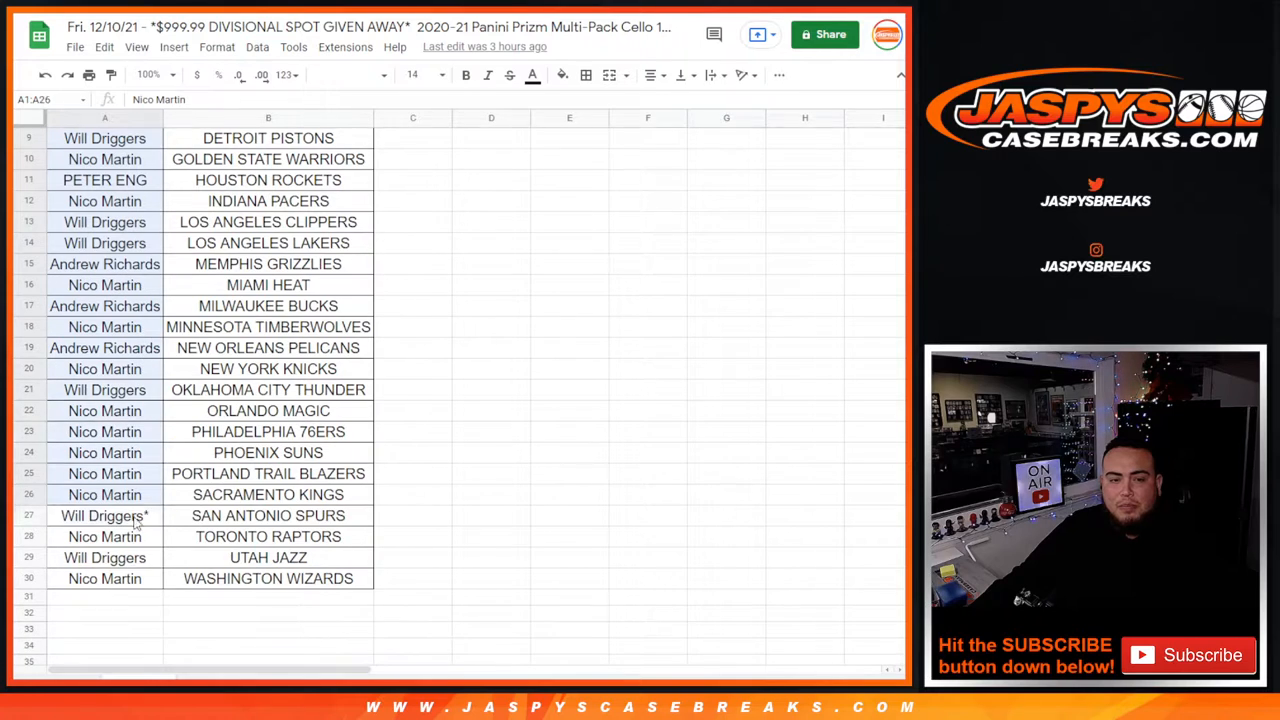
{"action": "scroll", "scroll_direction": "up", "scroll_amount": 3}
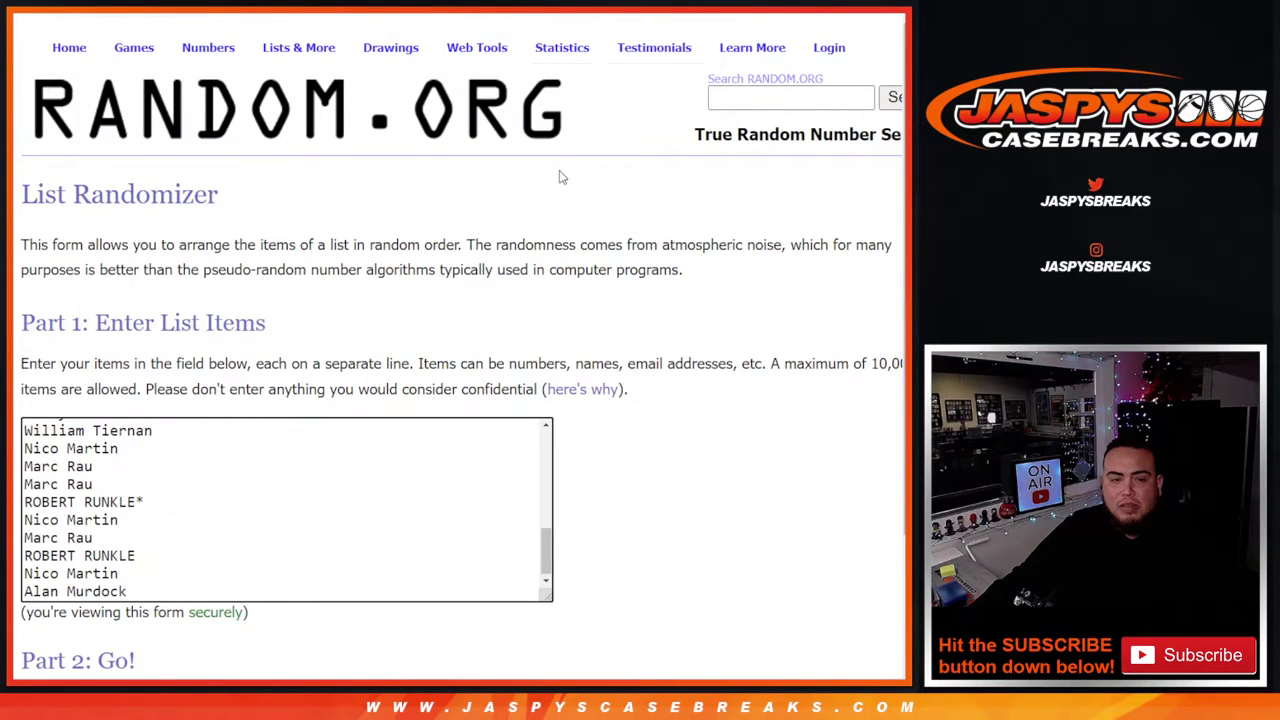
{"action": "scroll", "scroll_direction": "down", "scroll_amount": 3}
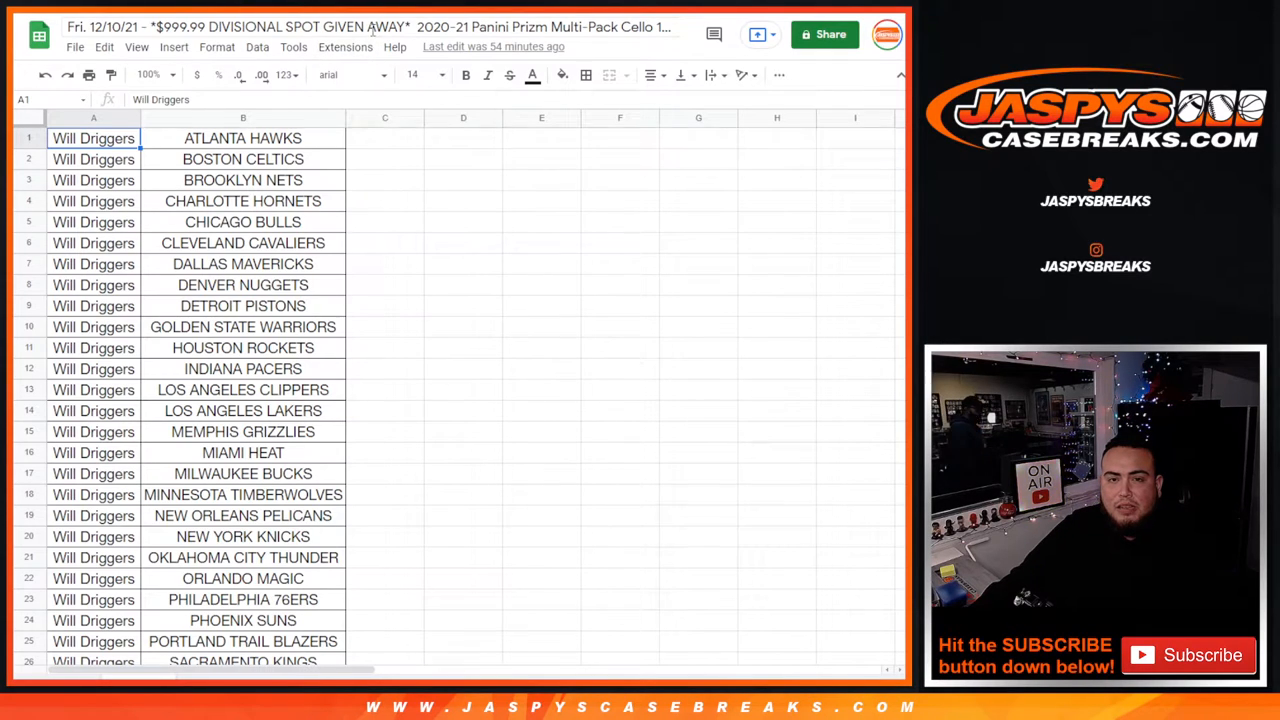
{"action": "left_click", "coordinate": [370, 28]}
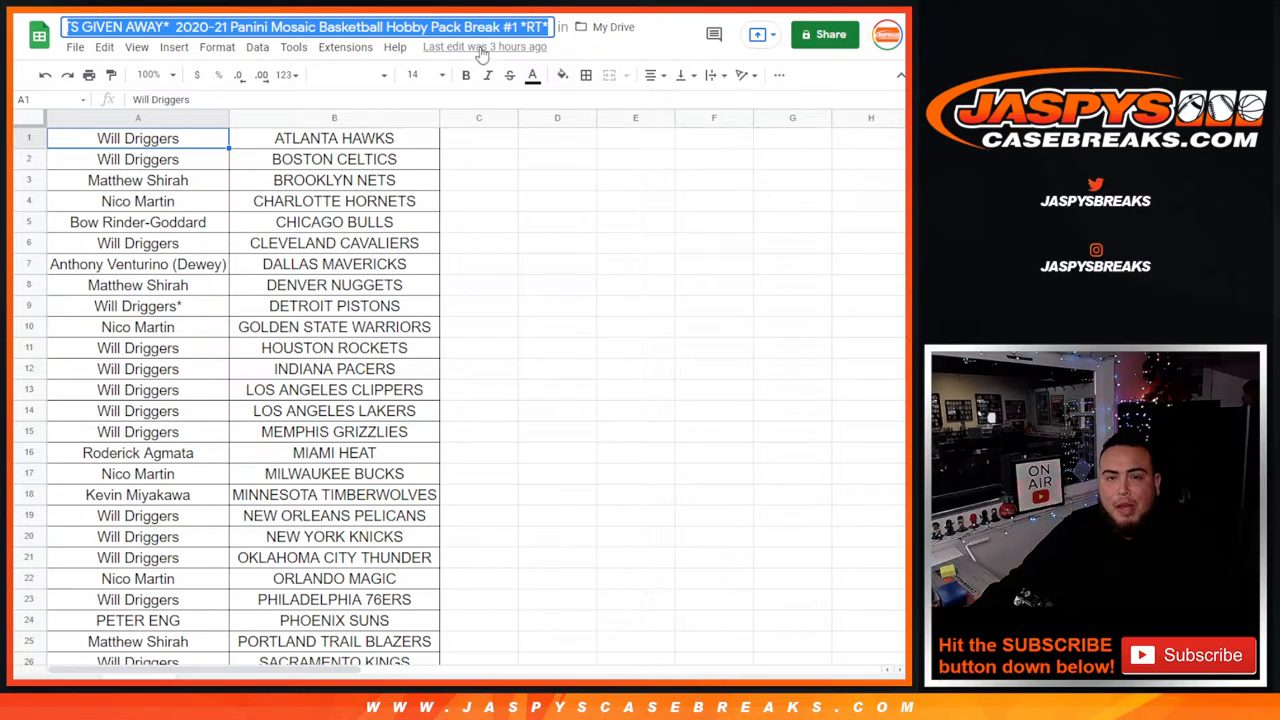
Select the buyer names in column A of the Mosaic break sheet and copy them.
{"action": "left_click_drag", "start_coordinate": [136, 138], "coordinate": [136, 412]}
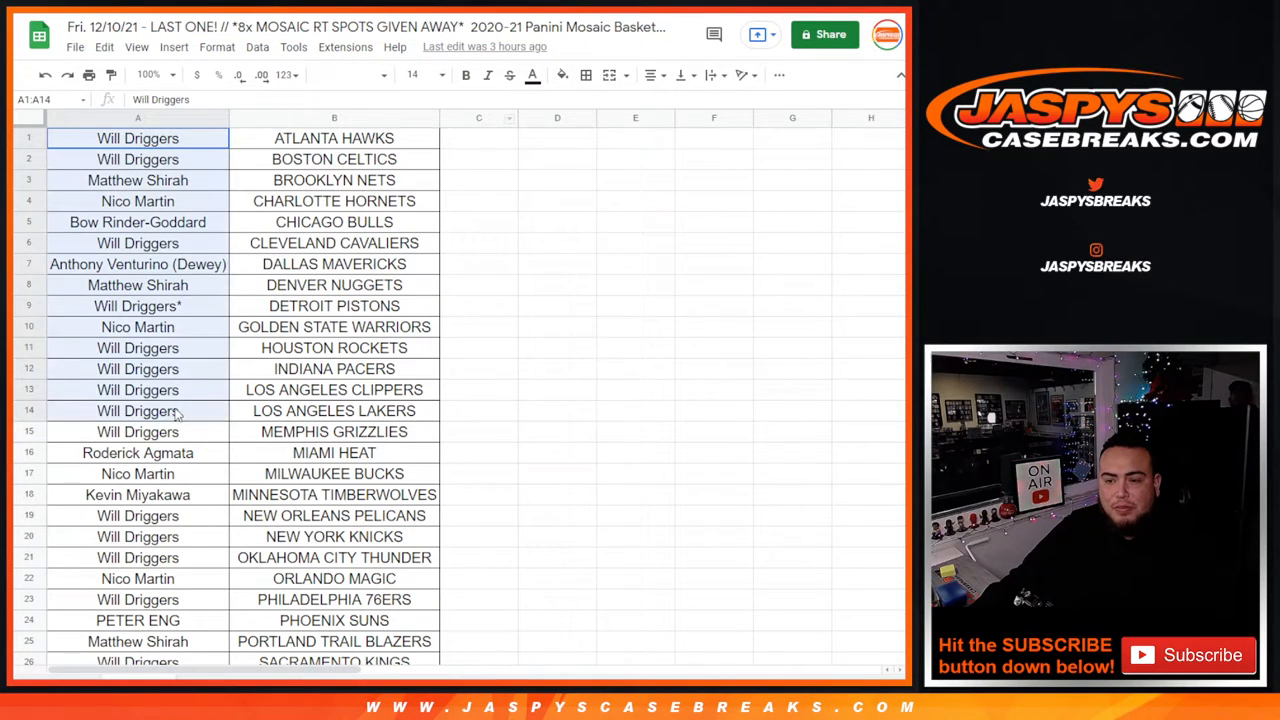
{"action": "scroll", "scroll_direction": "down", "scroll_amount": 3}
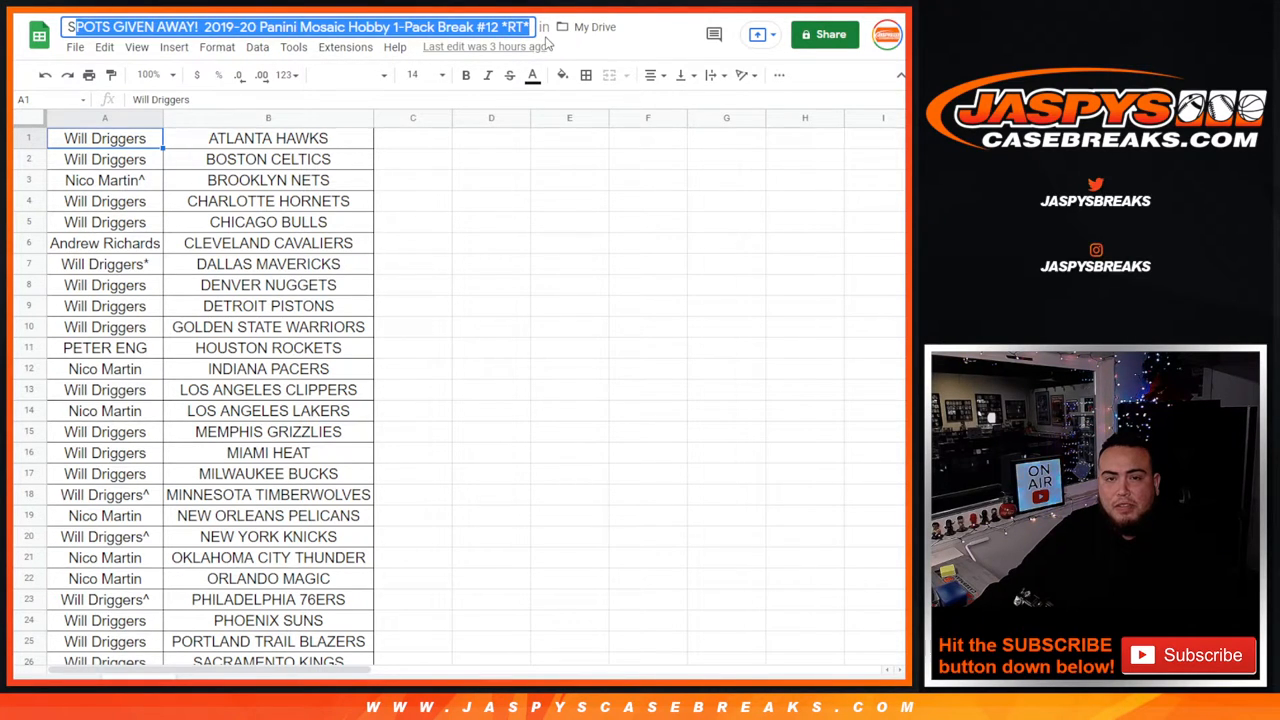
{"action": "scroll", "scroll_direction": "down", "scroll_amount": 3}
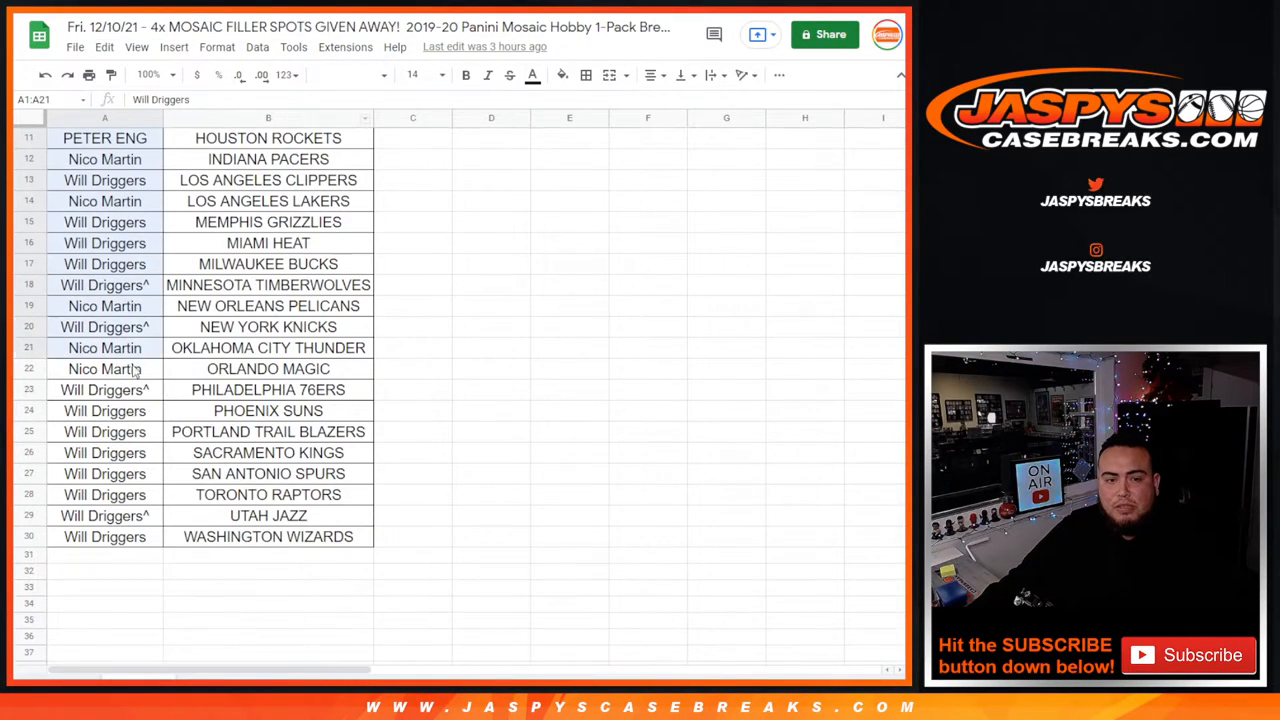
{"action": "right_click", "coordinate": [104, 368]}
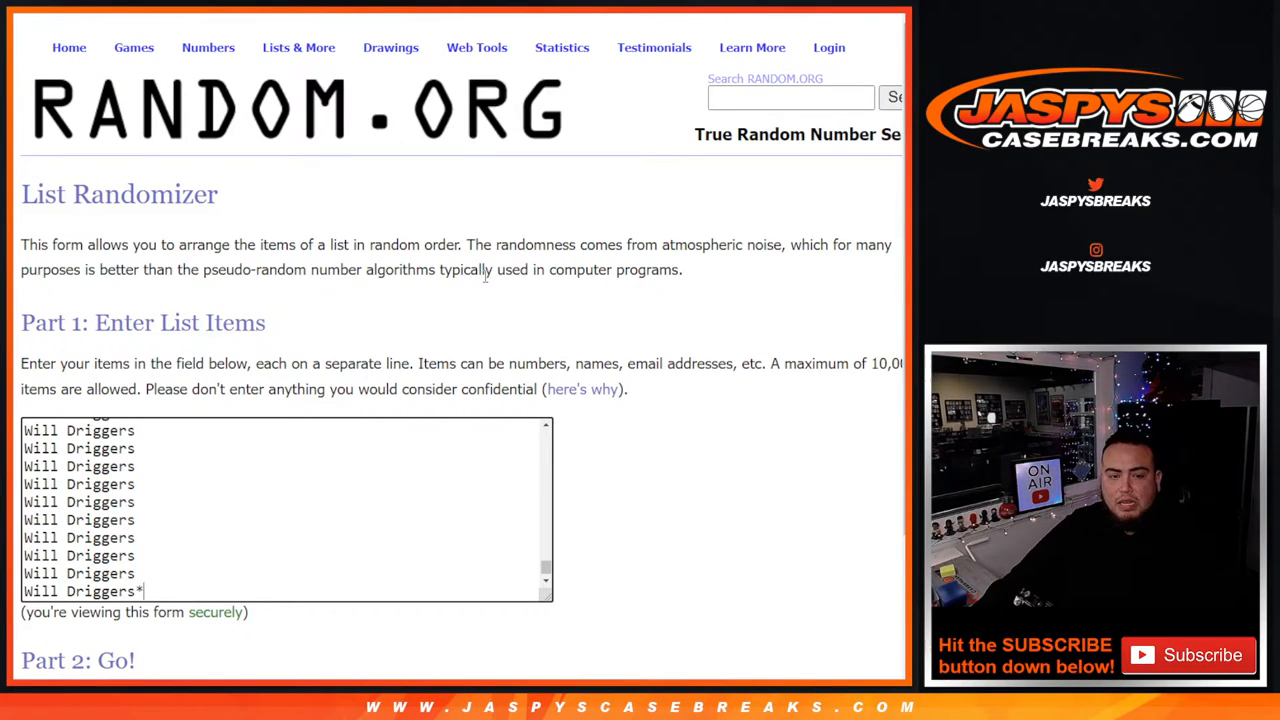
{"action": "mouse_move", "coordinate": [470, 296]}
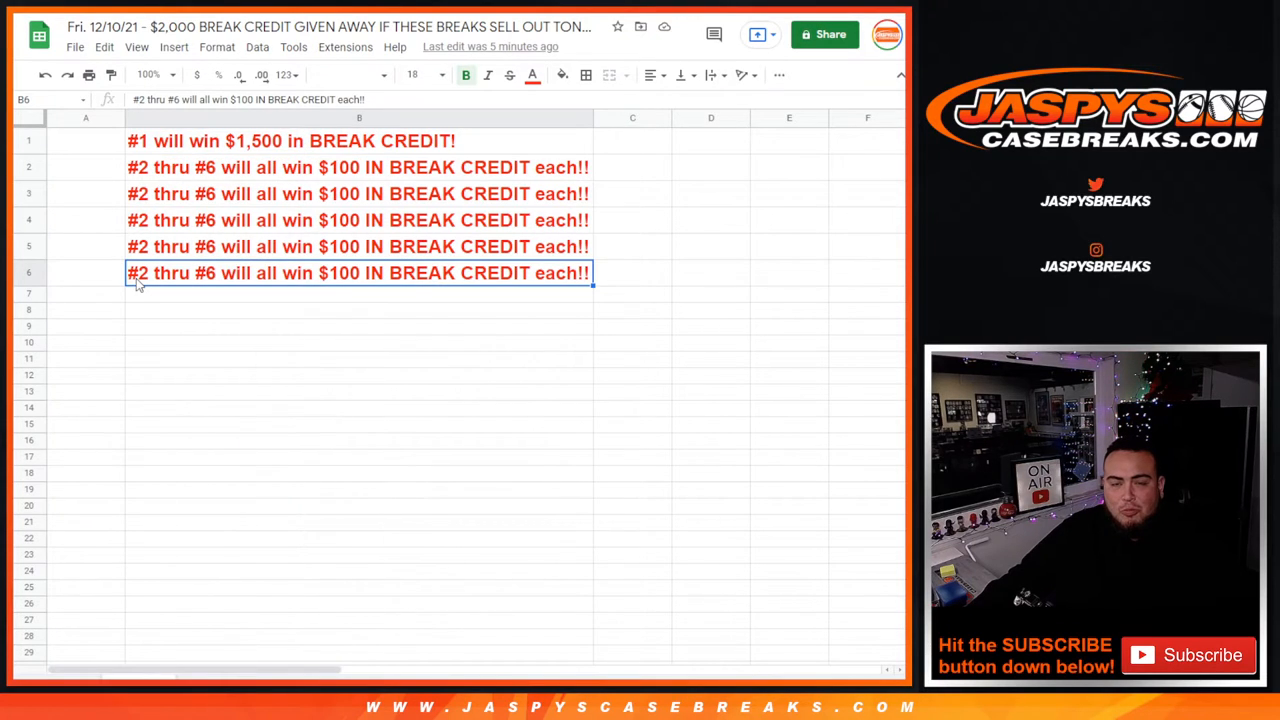
{"action": "mouse_move", "coordinate": [410, 200]}
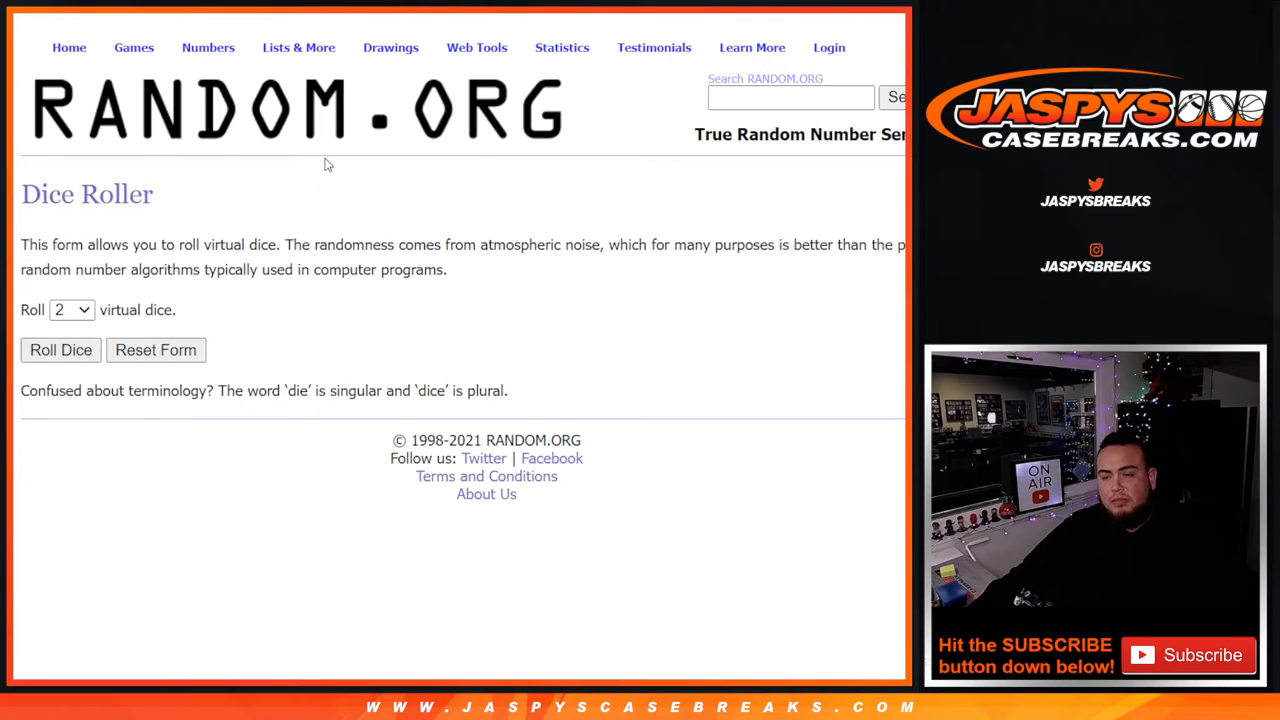
Return to the List Randomizer and randomize the full list of buyer entries.
{"action": "left_click", "coordinate": [60, 348]}
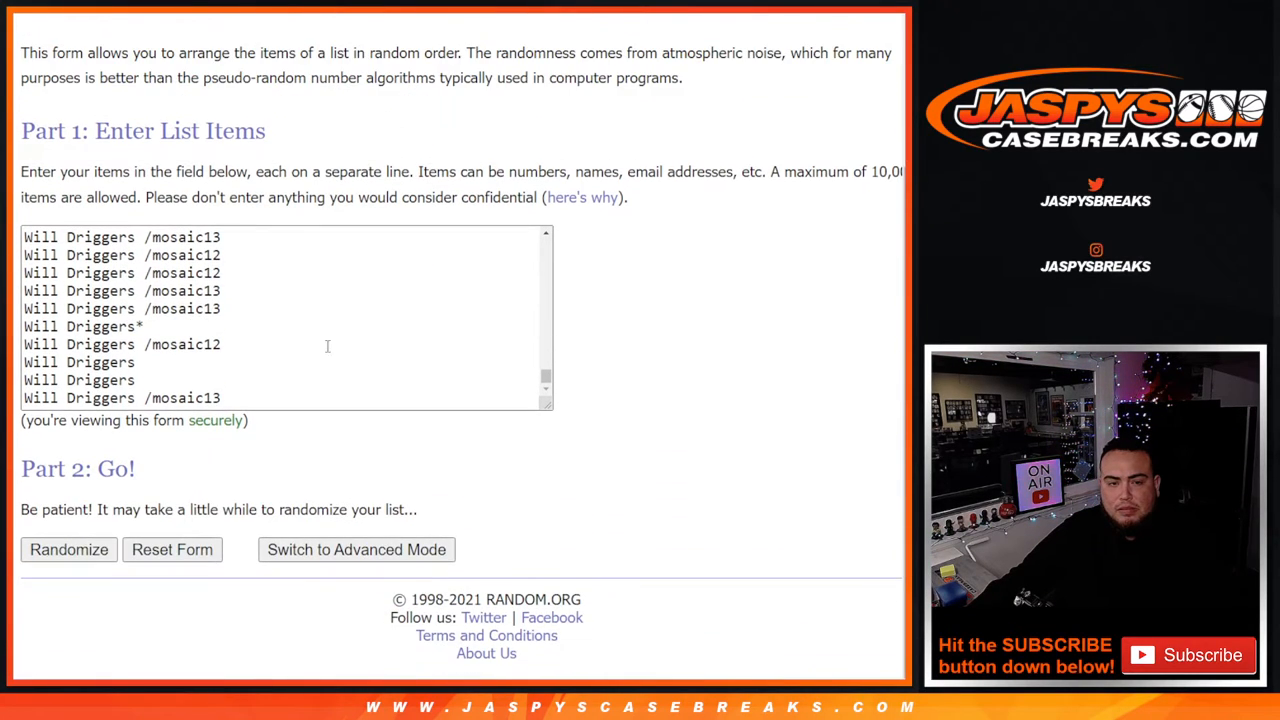
{"action": "left_click", "coordinate": [68, 548]}
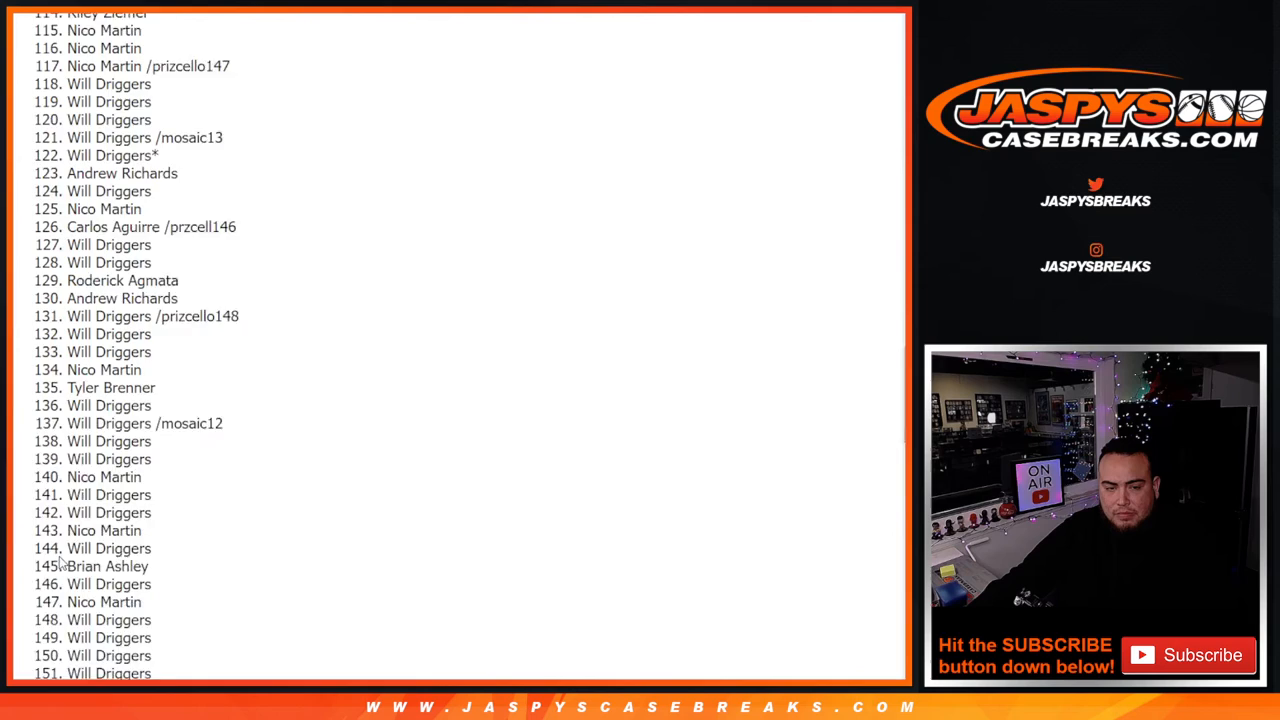
Reshuffle the 229-entry list with Again! until it reports 6 randomizations, then mark the count.
{"action": "scroll", "scroll_direction": "down", "scroll_amount": 3}
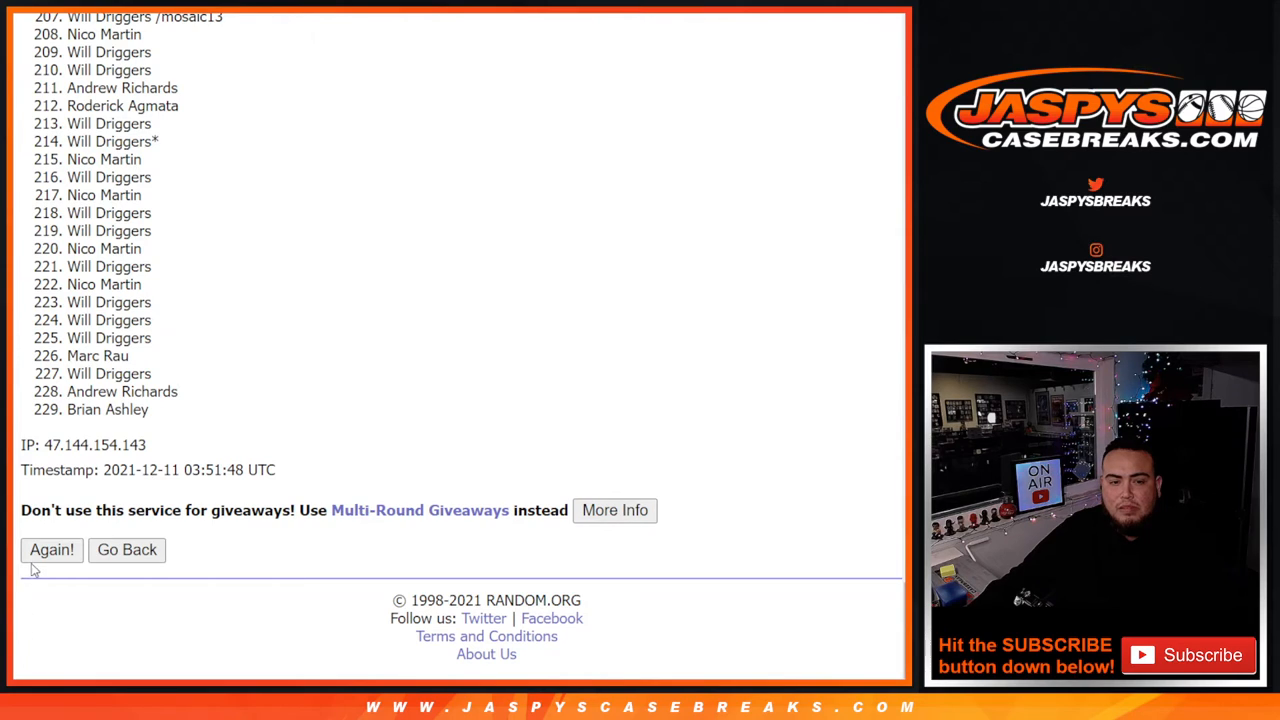
{"action": "scroll", "scroll_direction": "up", "scroll_amount": 3}
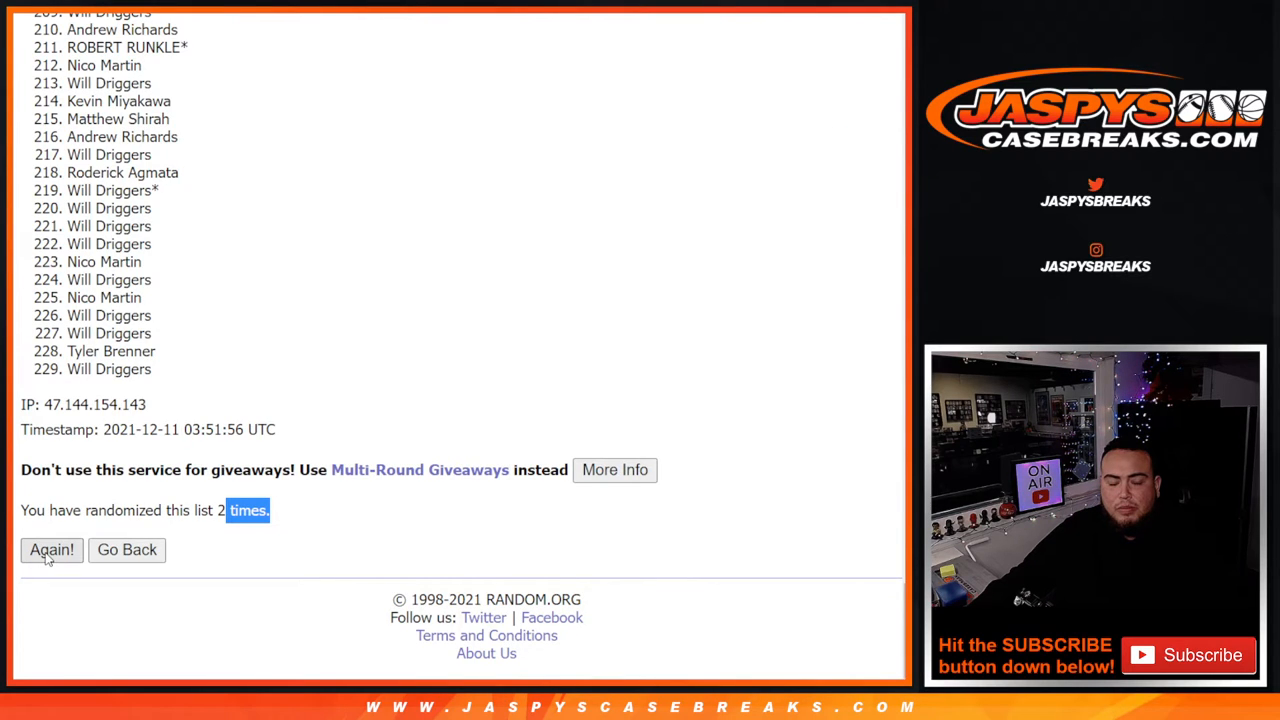
{"action": "left_click", "coordinate": [52, 550]}
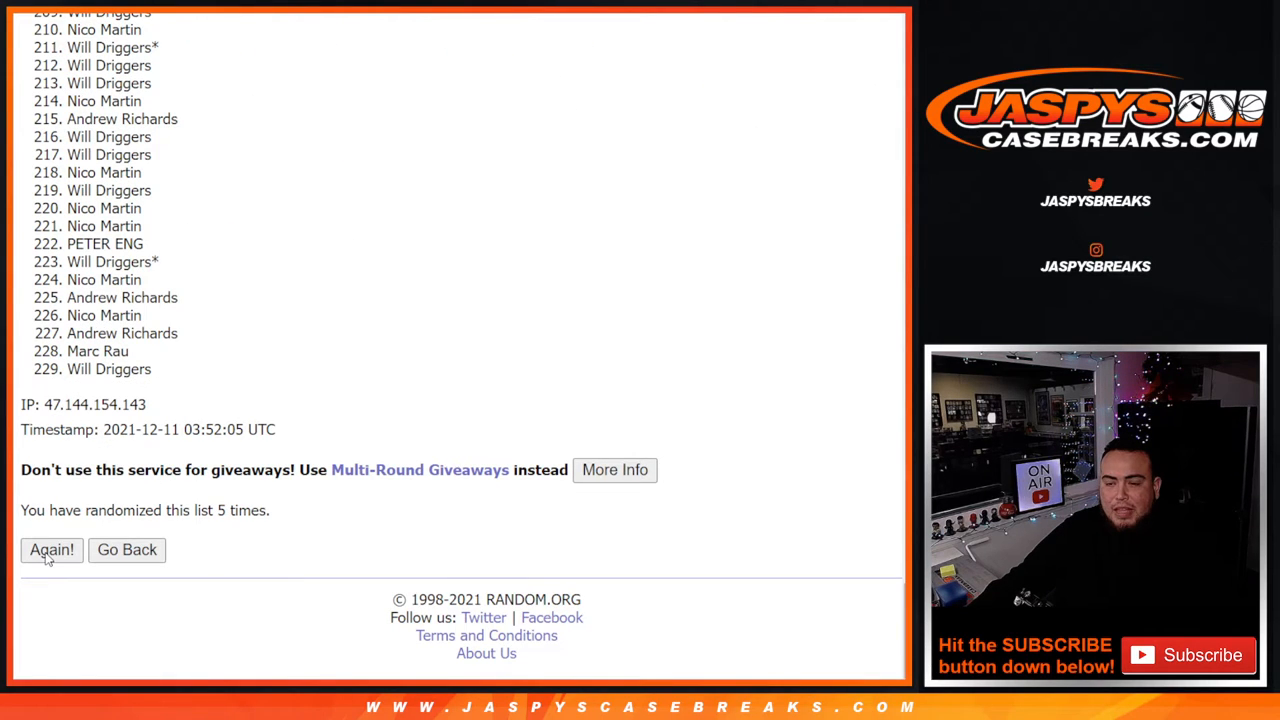
{"action": "mouse_move", "coordinate": [280, 212]}
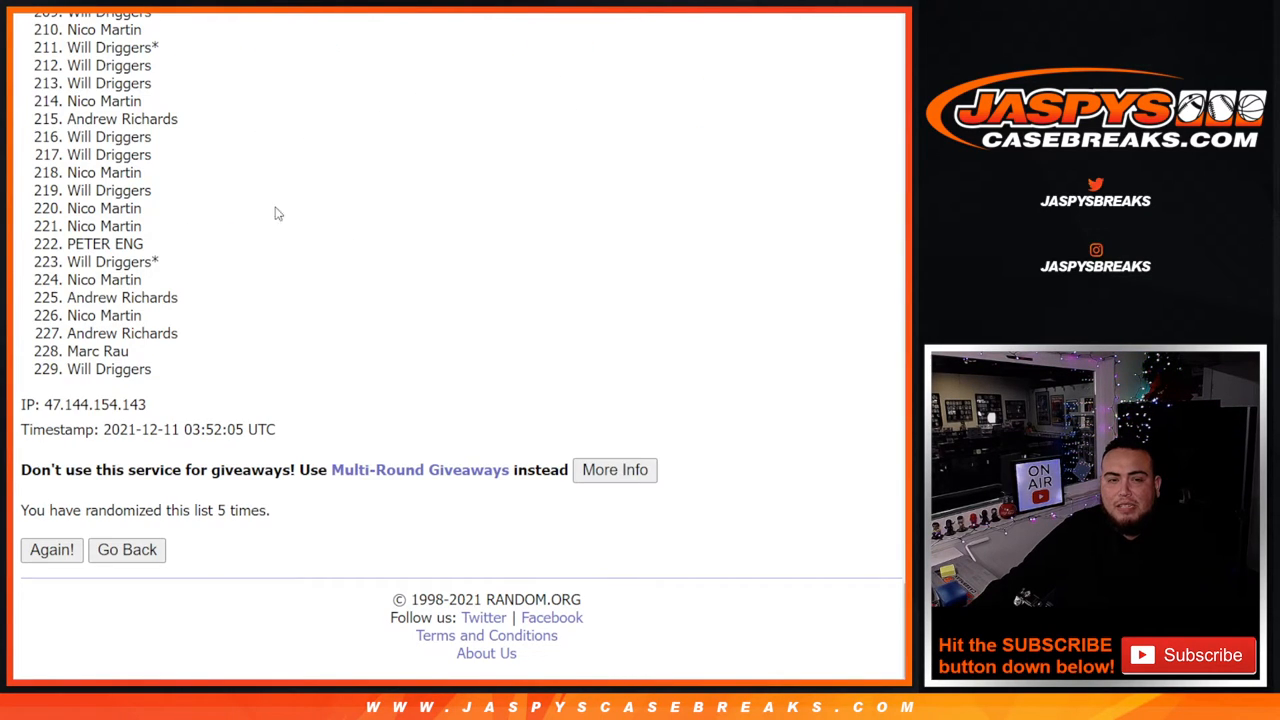
{"action": "left_click", "coordinate": [52, 548]}
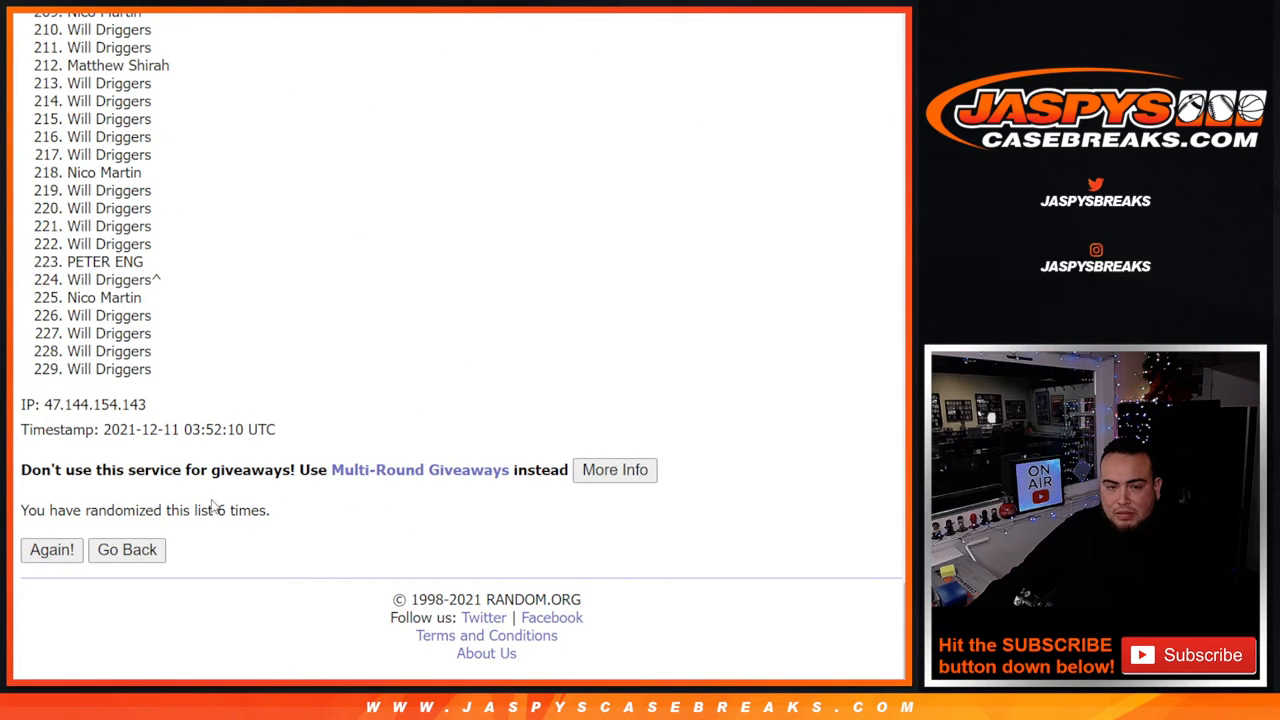
{"action": "double_click", "coordinate": [244, 510]}
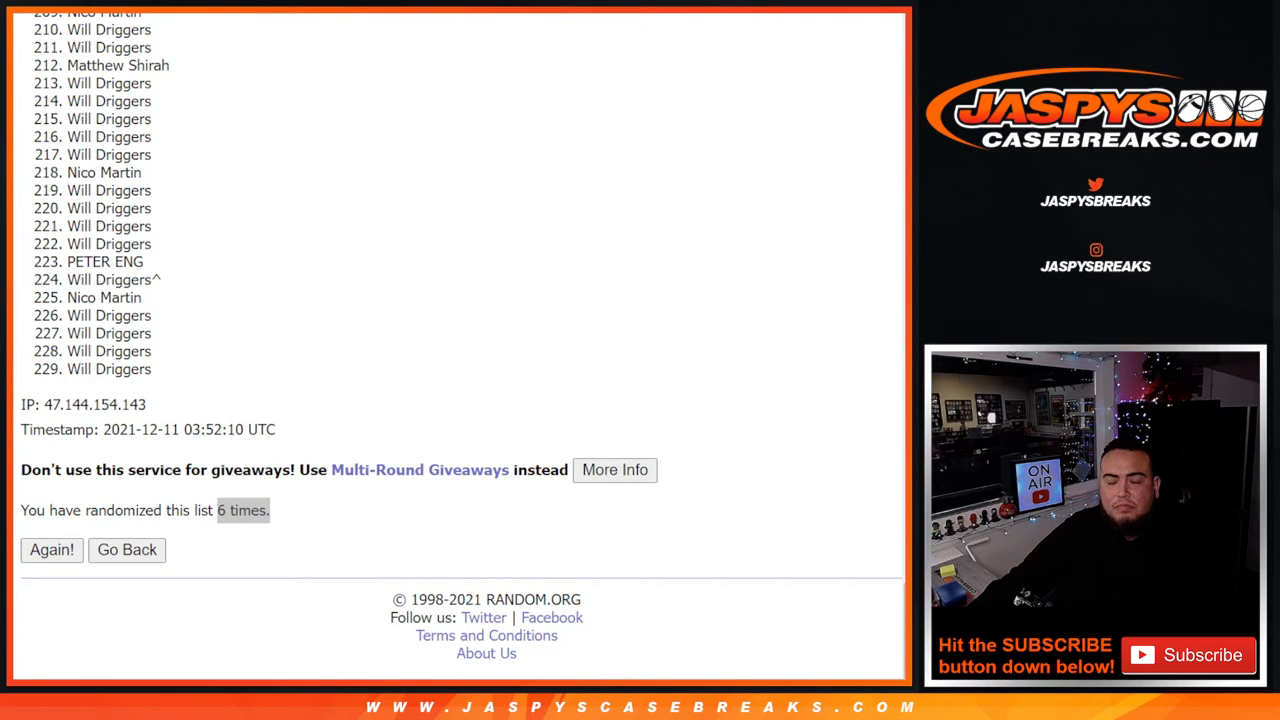
{"action": "double_click", "coordinate": [244, 510]}
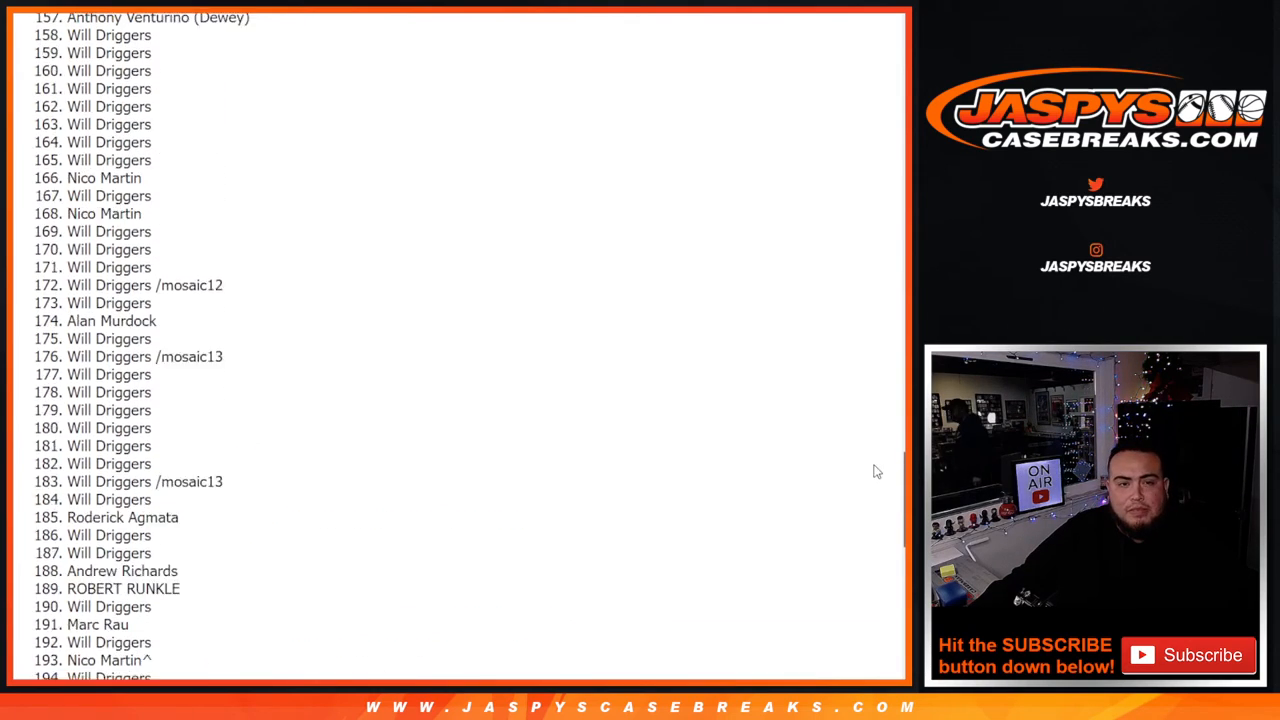
Scroll through the sixth-shuffle results and back up to positions 1–27 at the top.
{"action": "scroll", "scroll_direction": "up", "scroll_amount": 3}
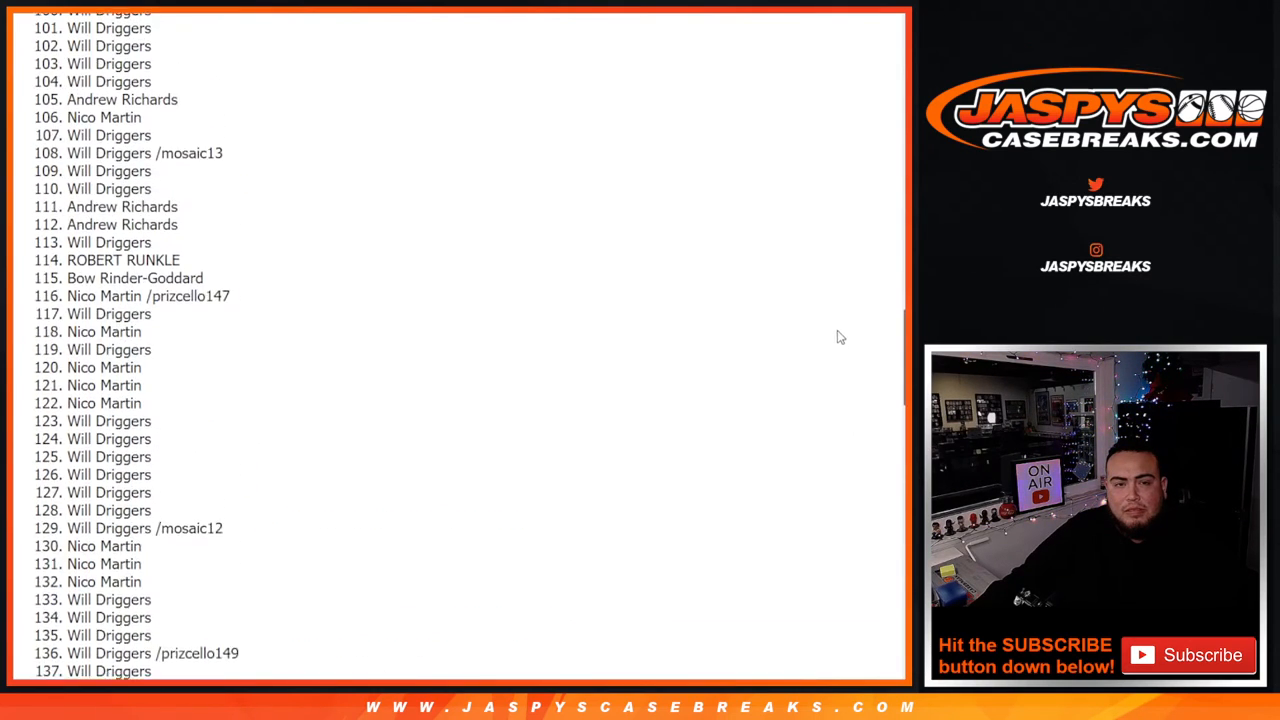
{"action": "scroll", "scroll_direction": "up", "scroll_amount": 3}
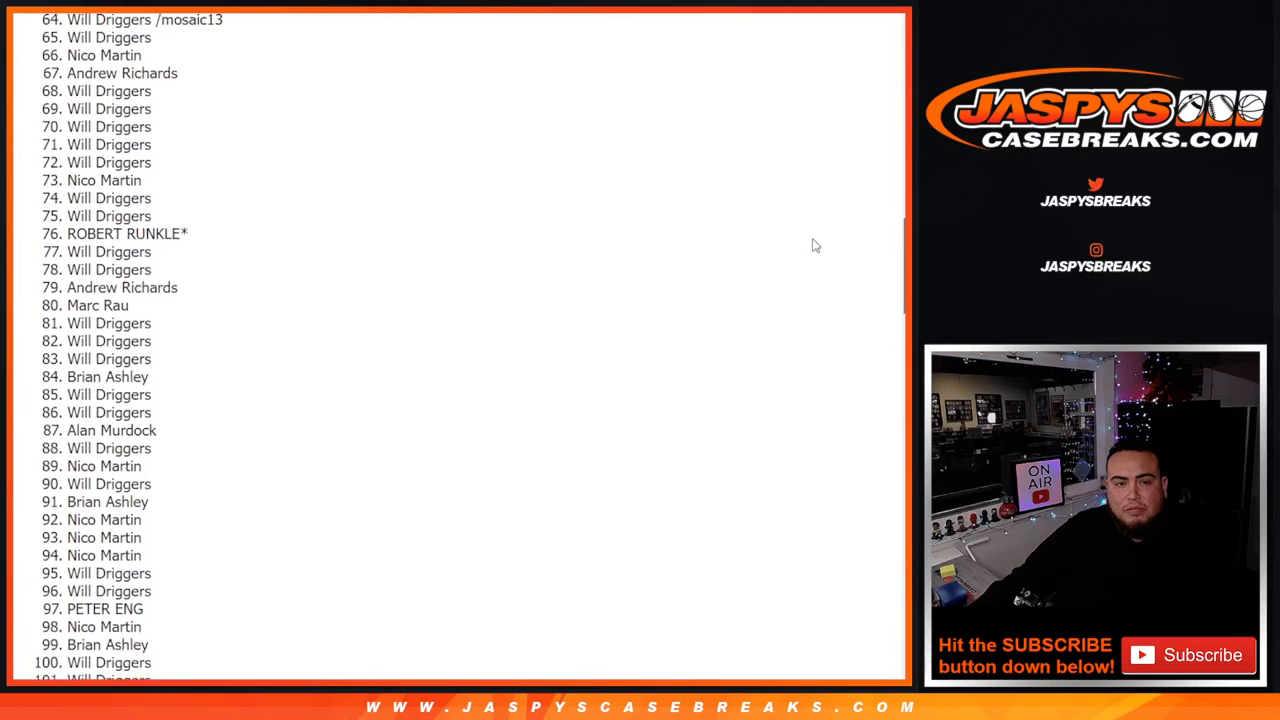
{"action": "scroll", "scroll_direction": "down", "scroll_amount": 3}
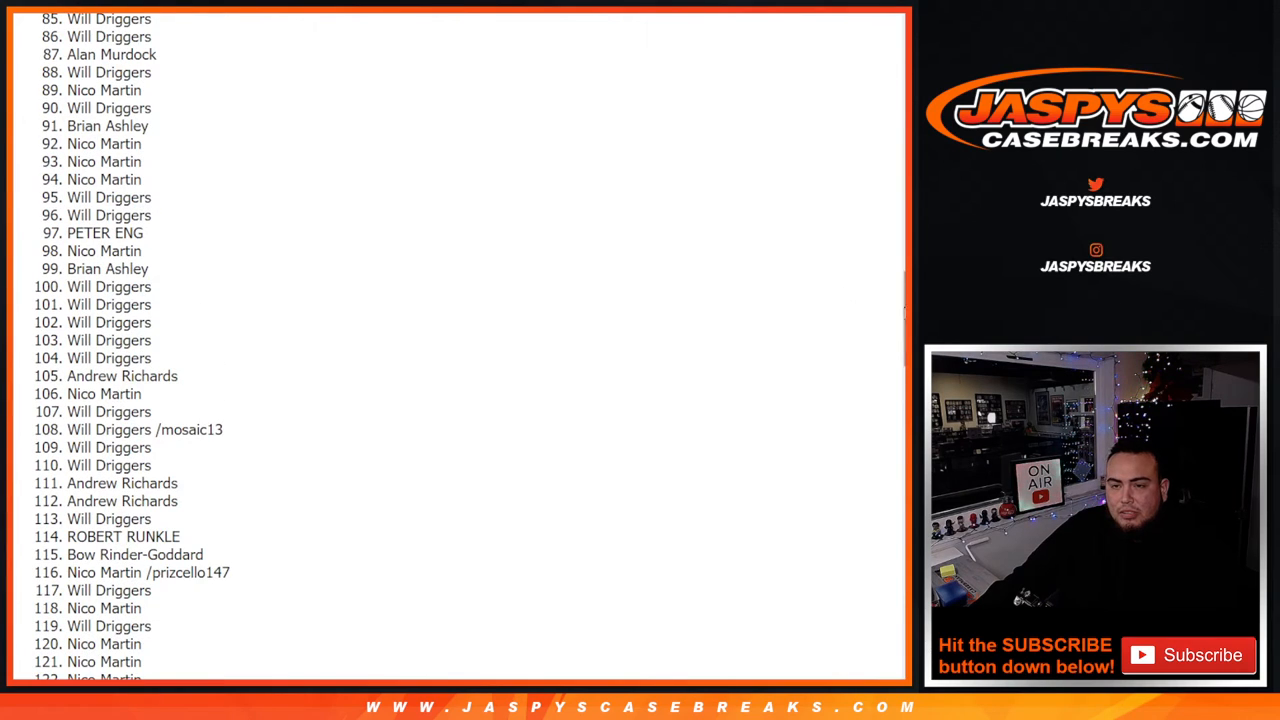
{"action": "scroll", "scroll_direction": "up", "scroll_amount": 3}
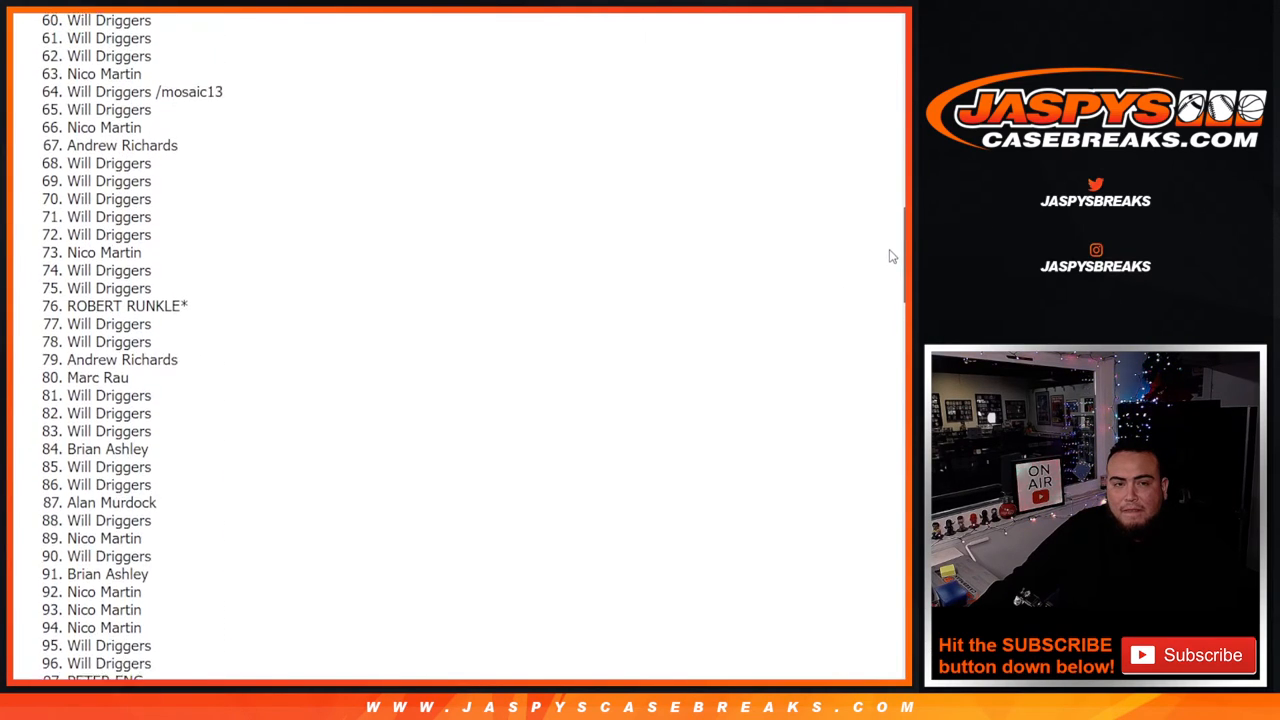
{"action": "scroll", "scroll_direction": "up", "scroll_amount": 3}
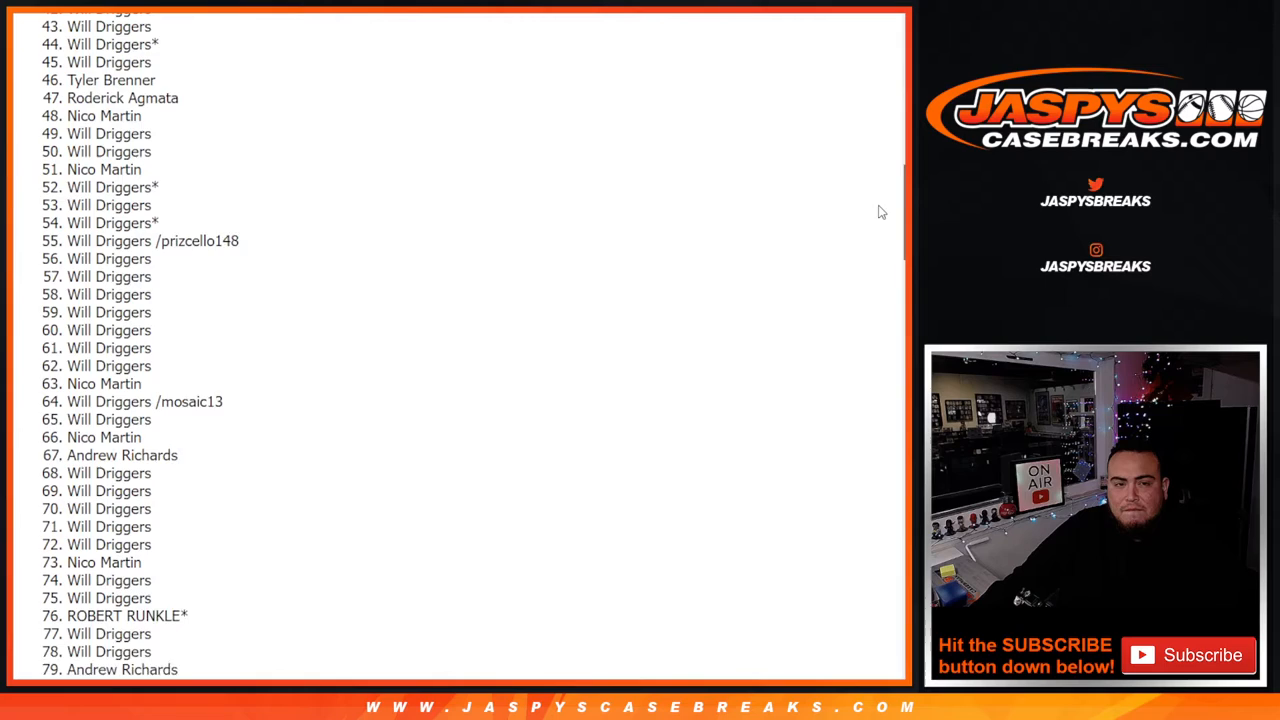
{"action": "scroll", "scroll_direction": "up", "scroll_amount": 3}
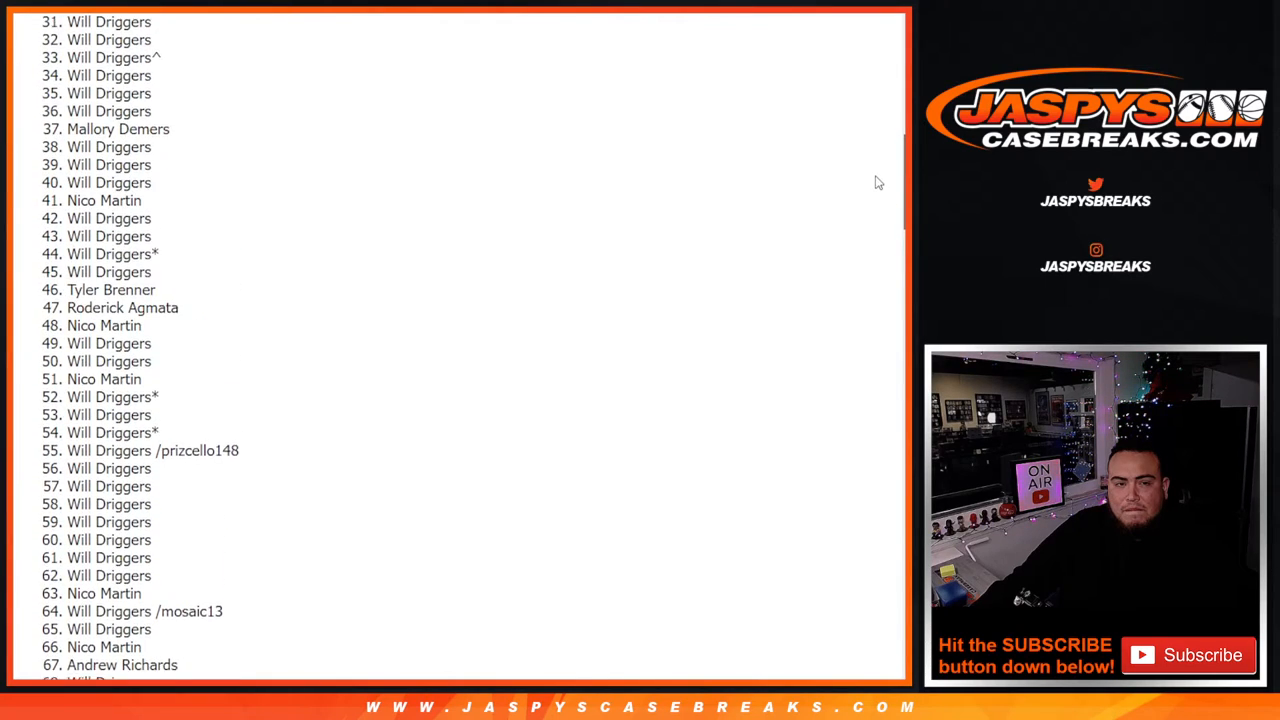
{"action": "scroll", "scroll_direction": "up", "scroll_amount": 3}
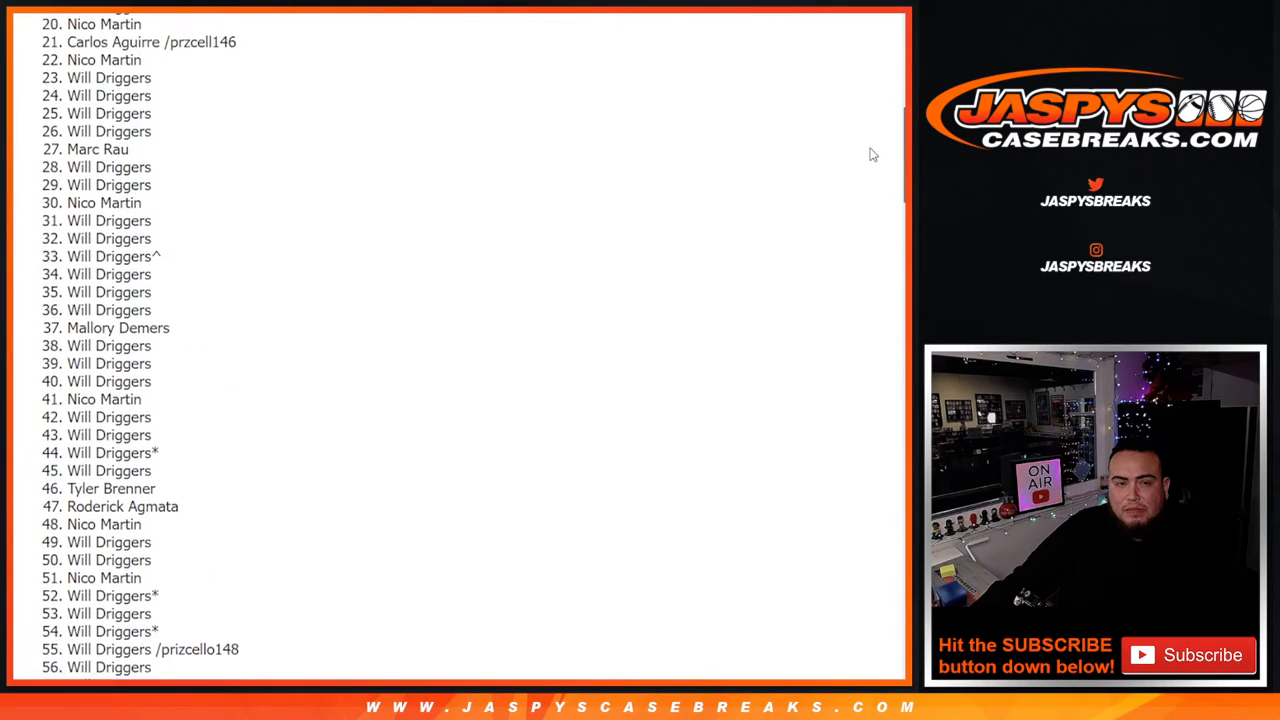
{"action": "scroll", "scroll_direction": "up", "scroll_amount": 3}
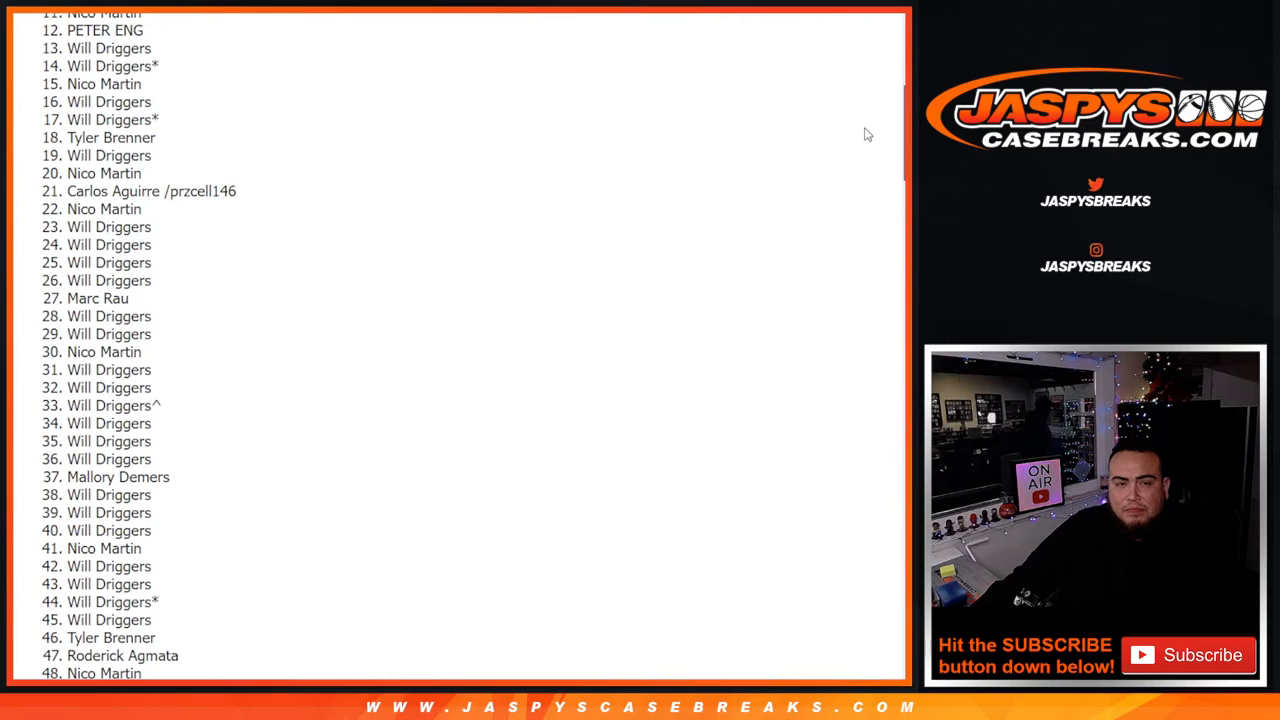
{"action": "mouse_move", "coordinate": [896, 140]}
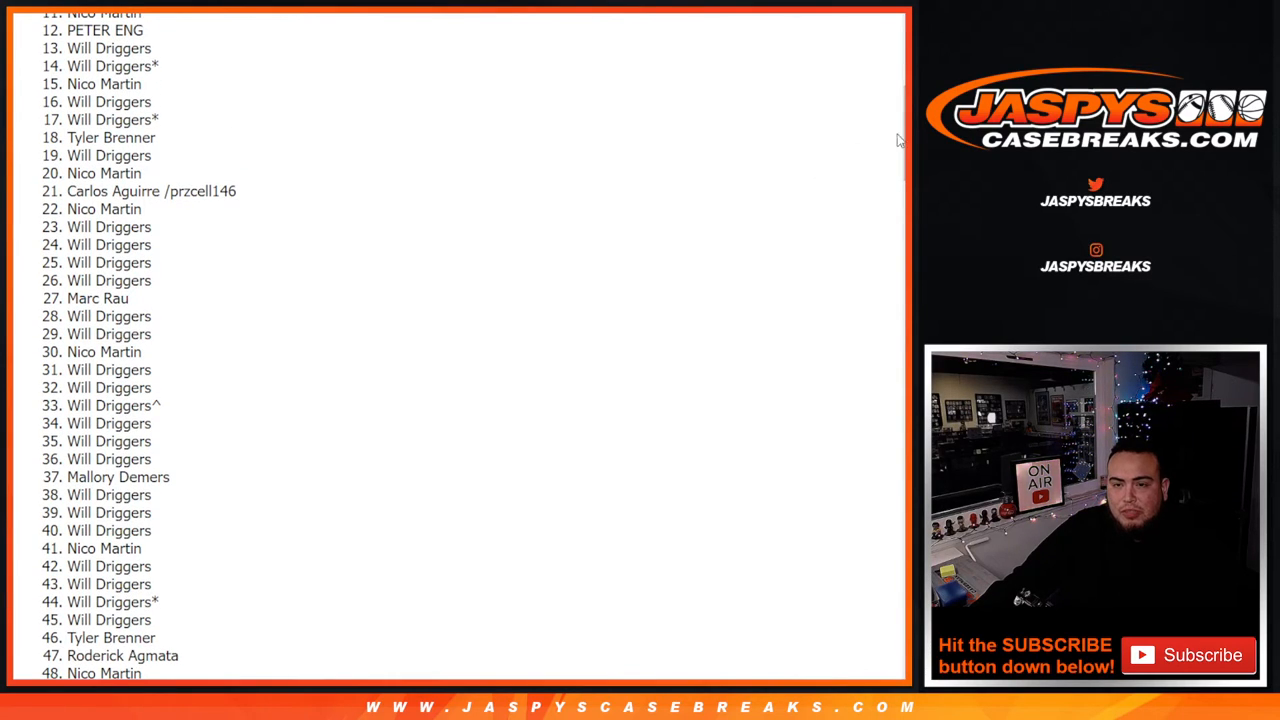
{"action": "scroll", "scroll_direction": "up", "scroll_amount": 3}
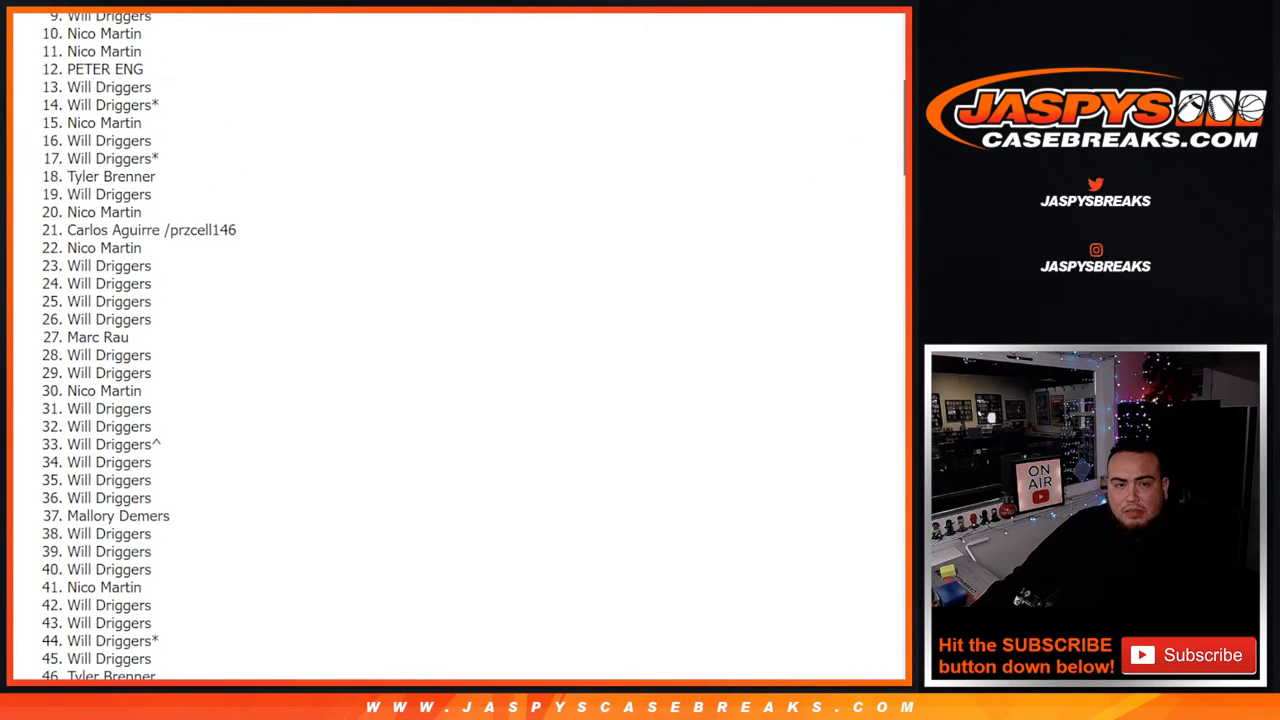
{"action": "scroll", "scroll_direction": "up", "scroll_amount": 3}
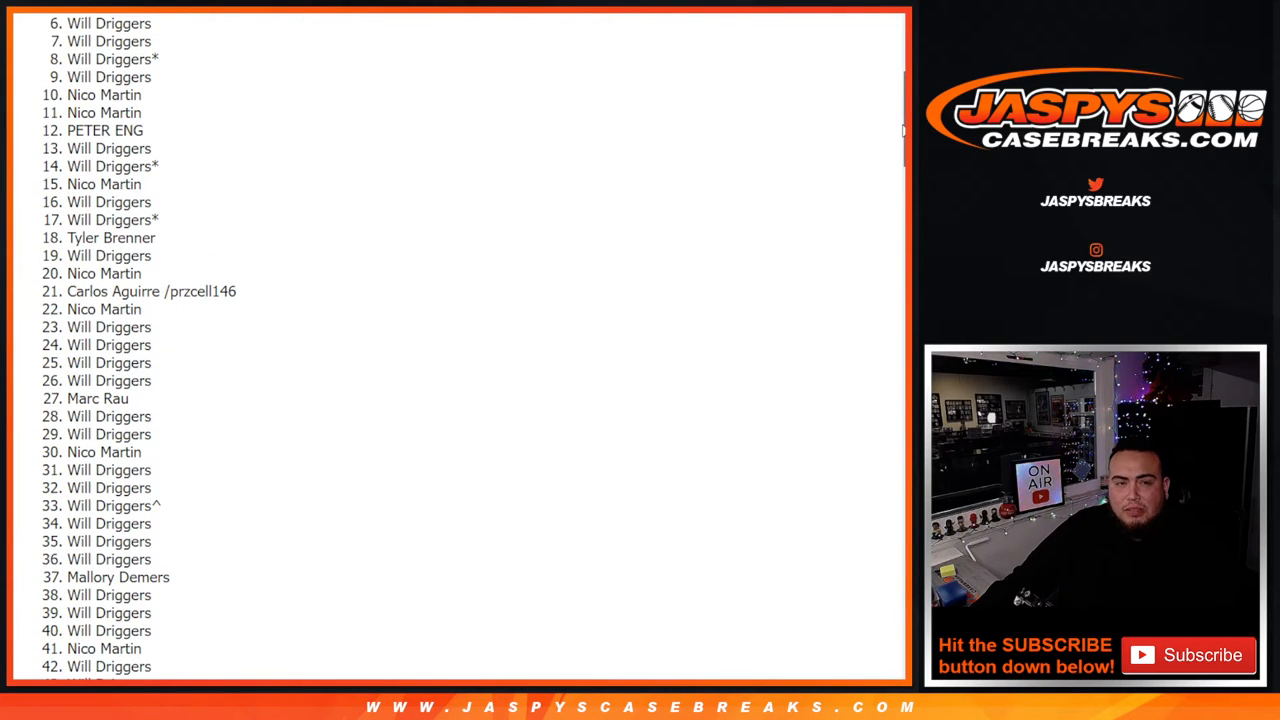
{"action": "scroll", "scroll_direction": "up", "scroll_amount": 3}
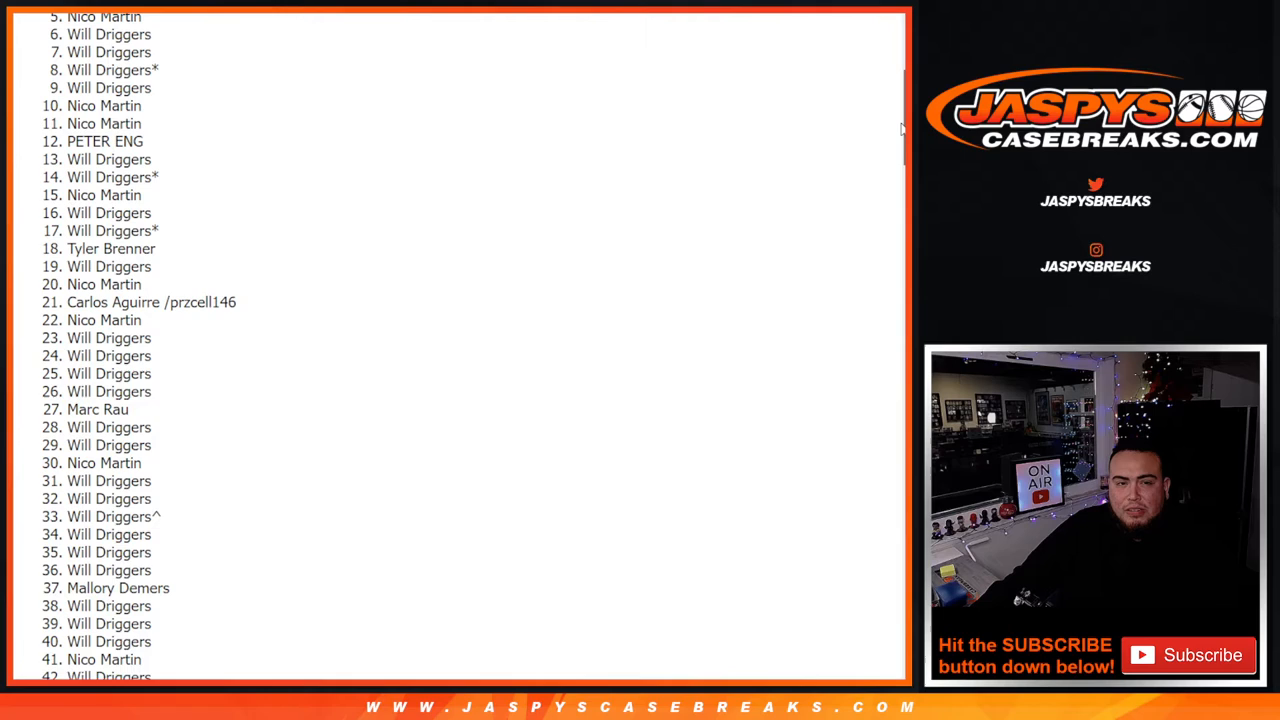
{"action": "scroll", "scroll_direction": "up", "scroll_amount": 3}
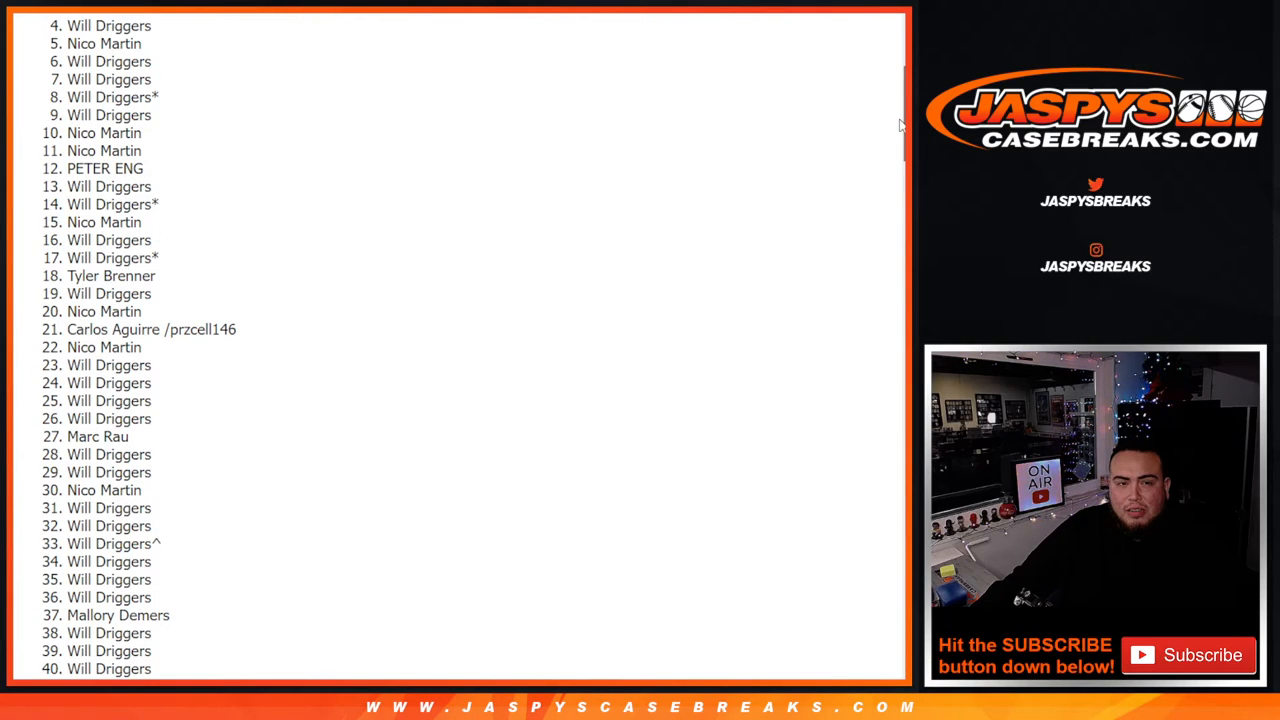
{"action": "scroll", "scroll_direction": "up", "scroll_amount": 3}
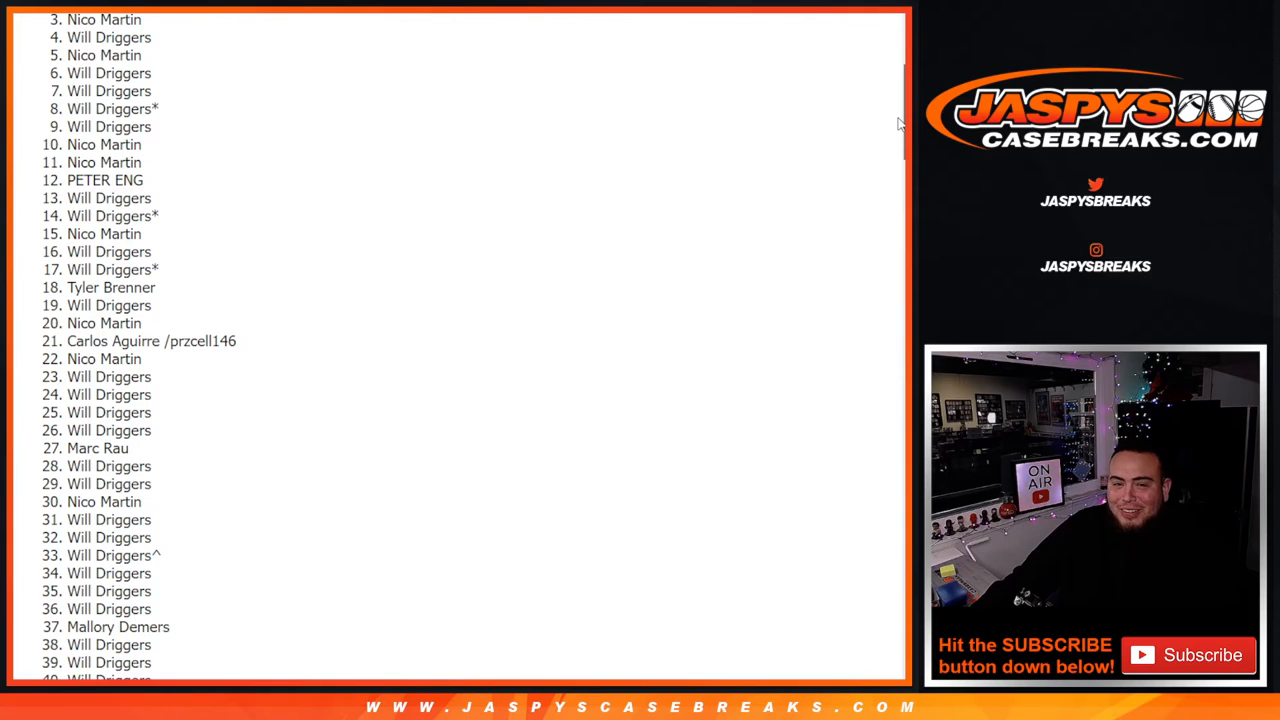
{"action": "scroll", "scroll_direction": "up", "scroll_amount": 3}
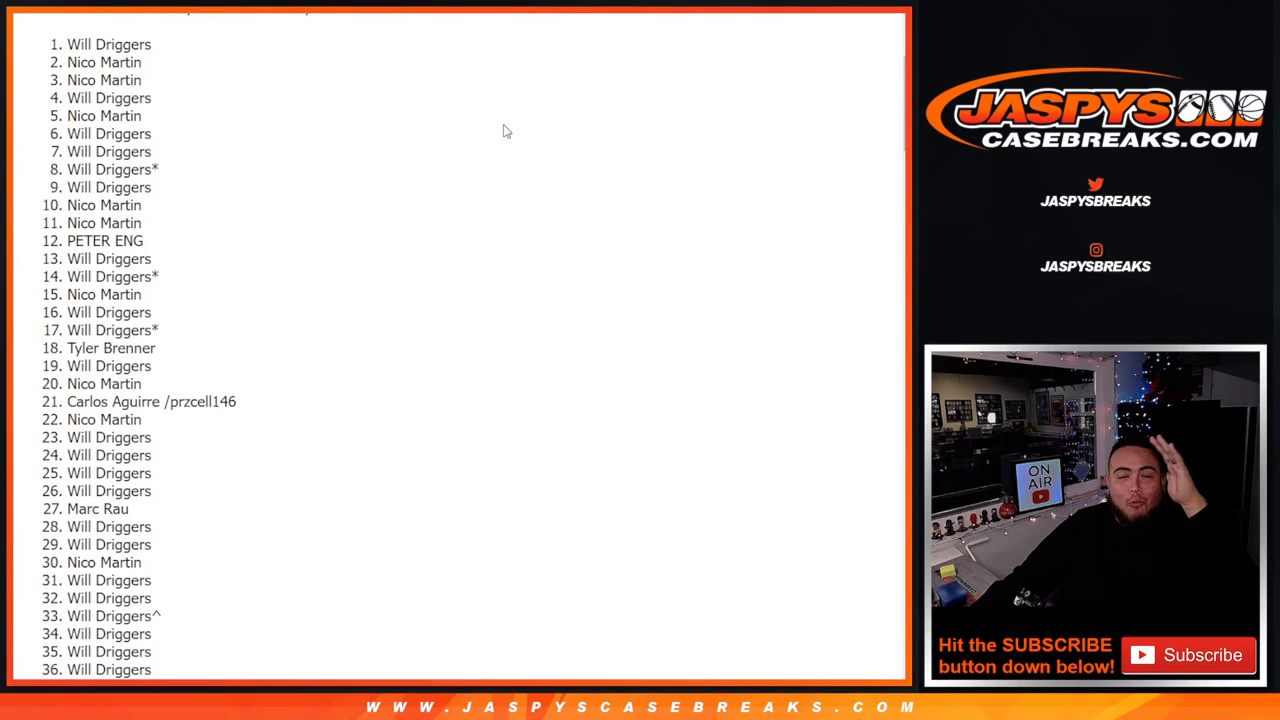
{"action": "mouse_move", "coordinate": [312, 180]}
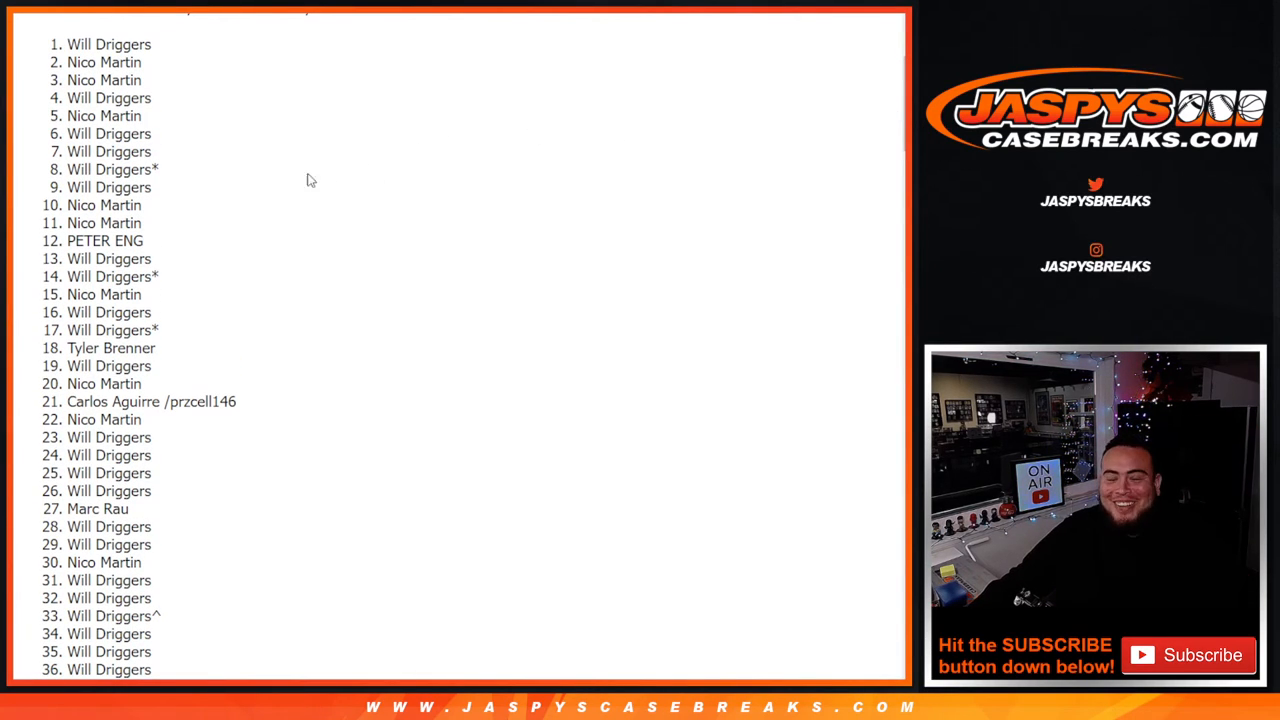
{"action": "scroll", "scroll_direction": "up", "scroll_amount": 3}
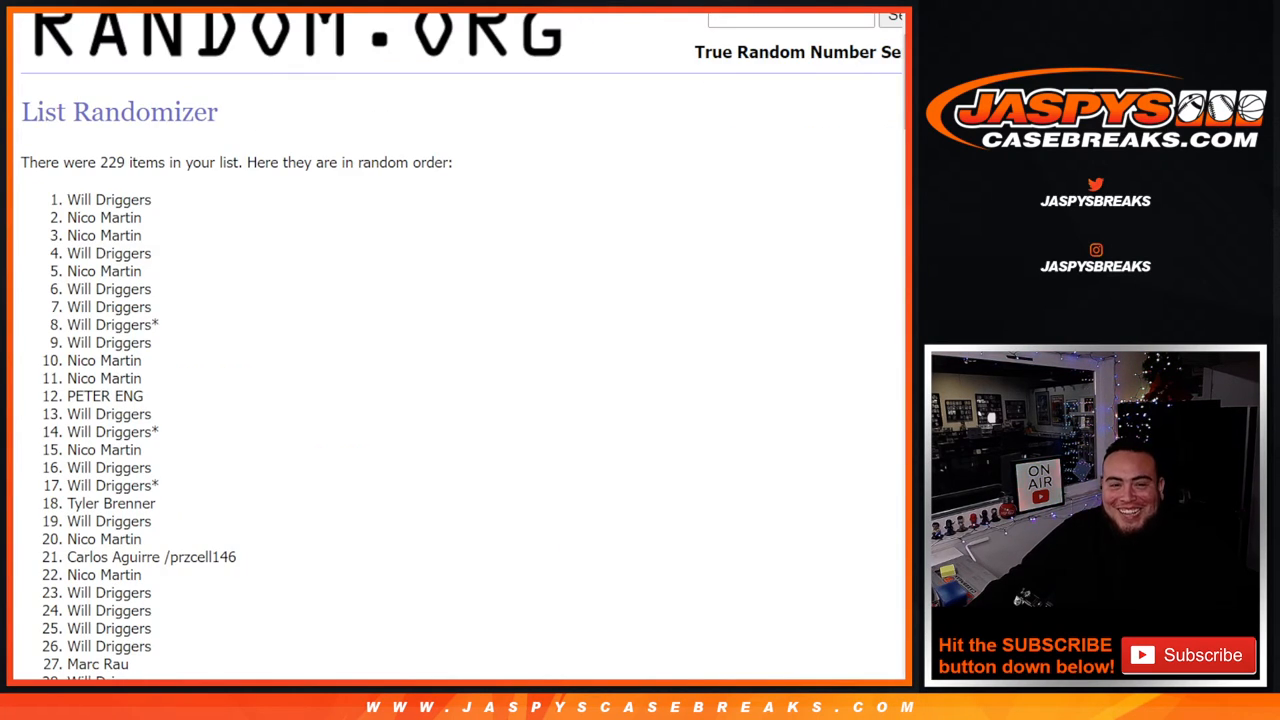
Select all 229 randomized names down to the end of the list and copy them.
{"action": "scroll", "scroll_direction": "down", "scroll_amount": 3}
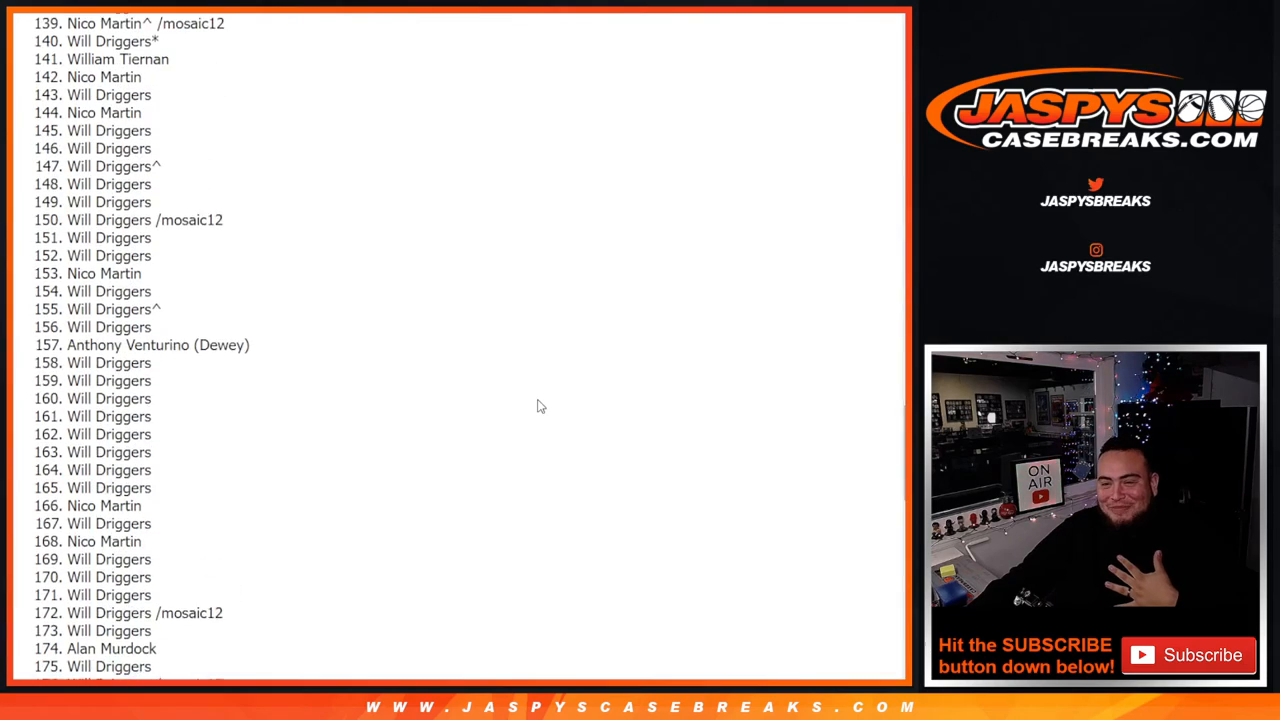
{"action": "scroll", "scroll_direction": "down", "scroll_amount": 3}
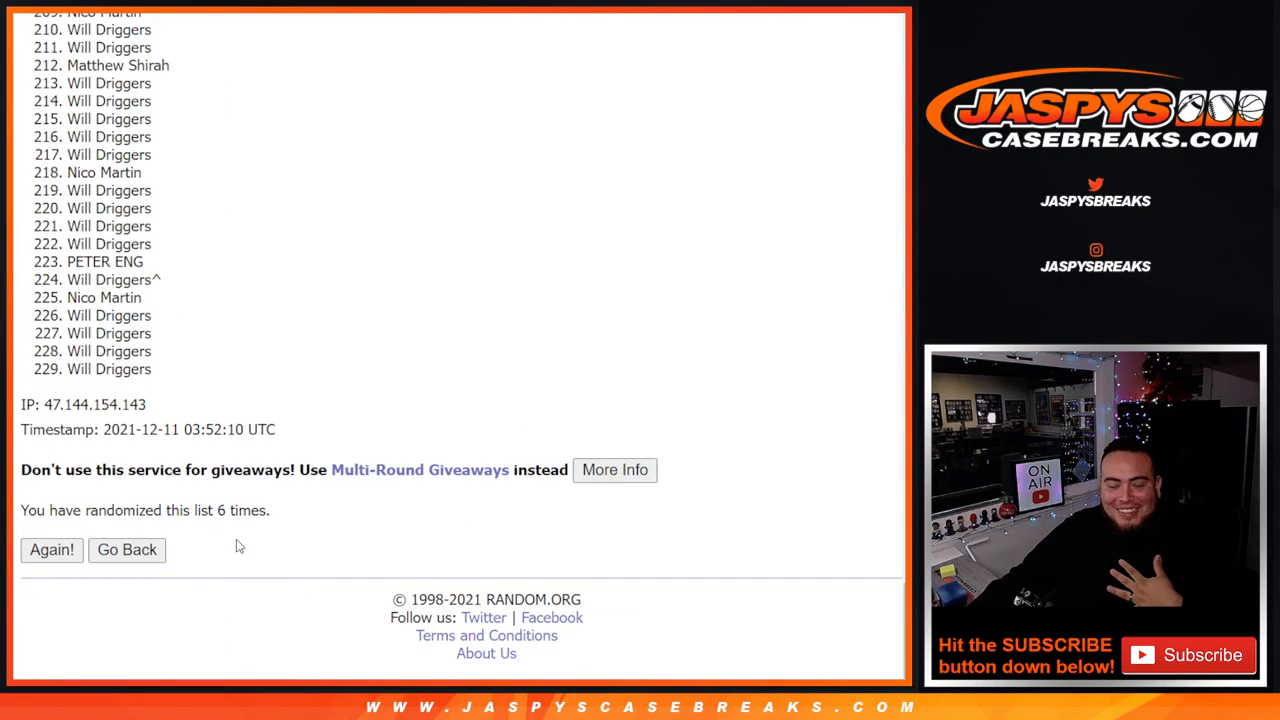
{"action": "left_click", "coordinate": [52, 550]}
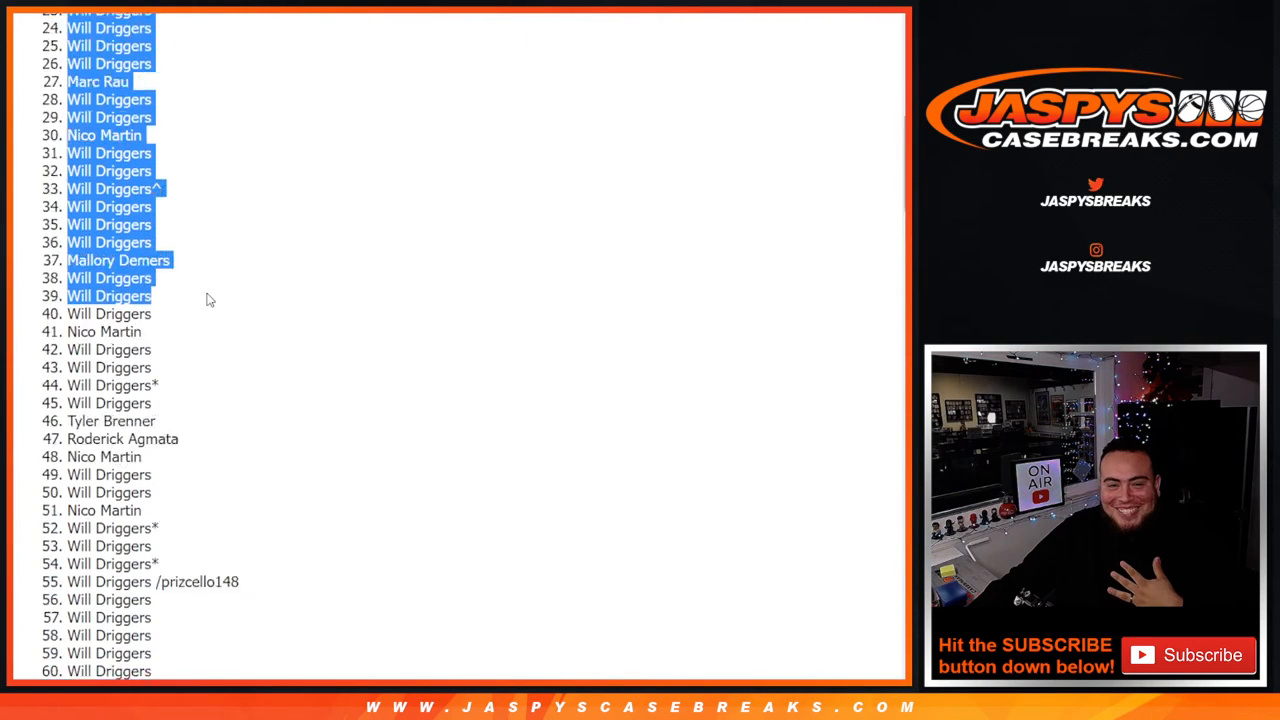
{"action": "scroll", "scroll_direction": "down", "scroll_amount": 3}
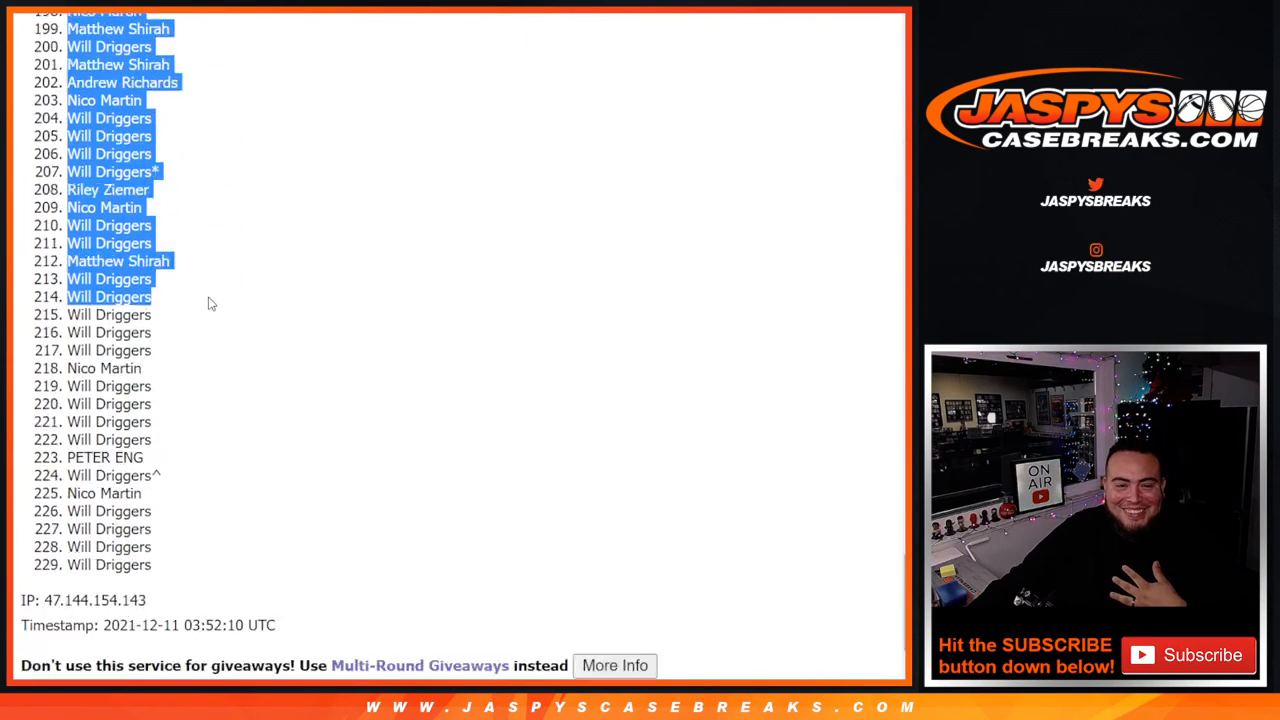
{"action": "scroll", "scroll_direction": "down", "scroll_amount": 3}
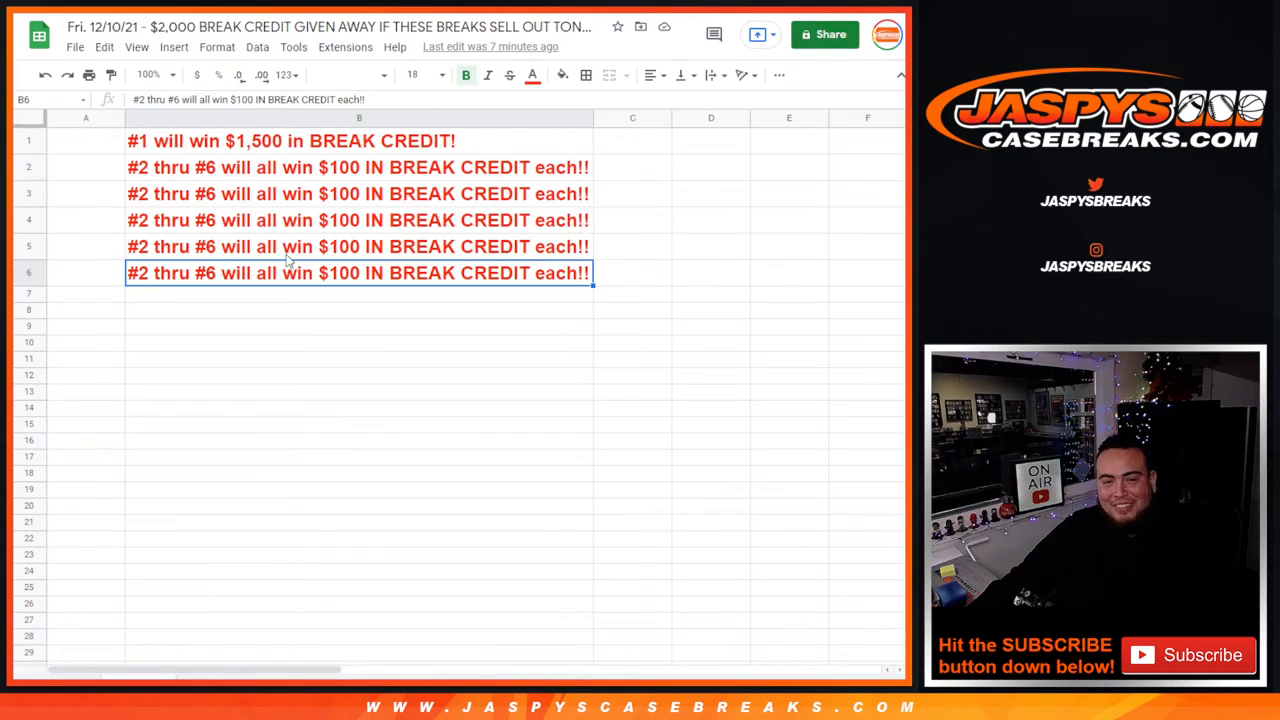
Paste the randomized list at A1, enlarge the top six names to size 18, and check winners three and six.
{"action": "left_click", "coordinate": [84, 140]}
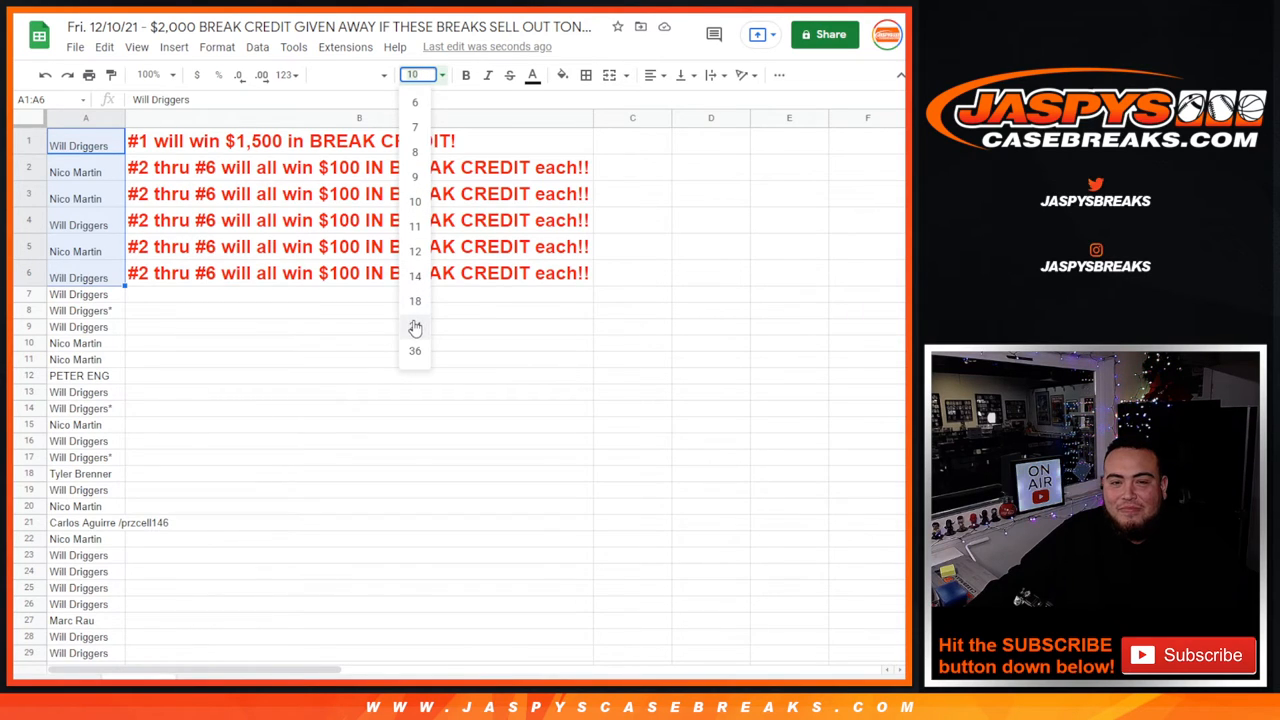
{"action": "left_click", "coordinate": [414, 300]}
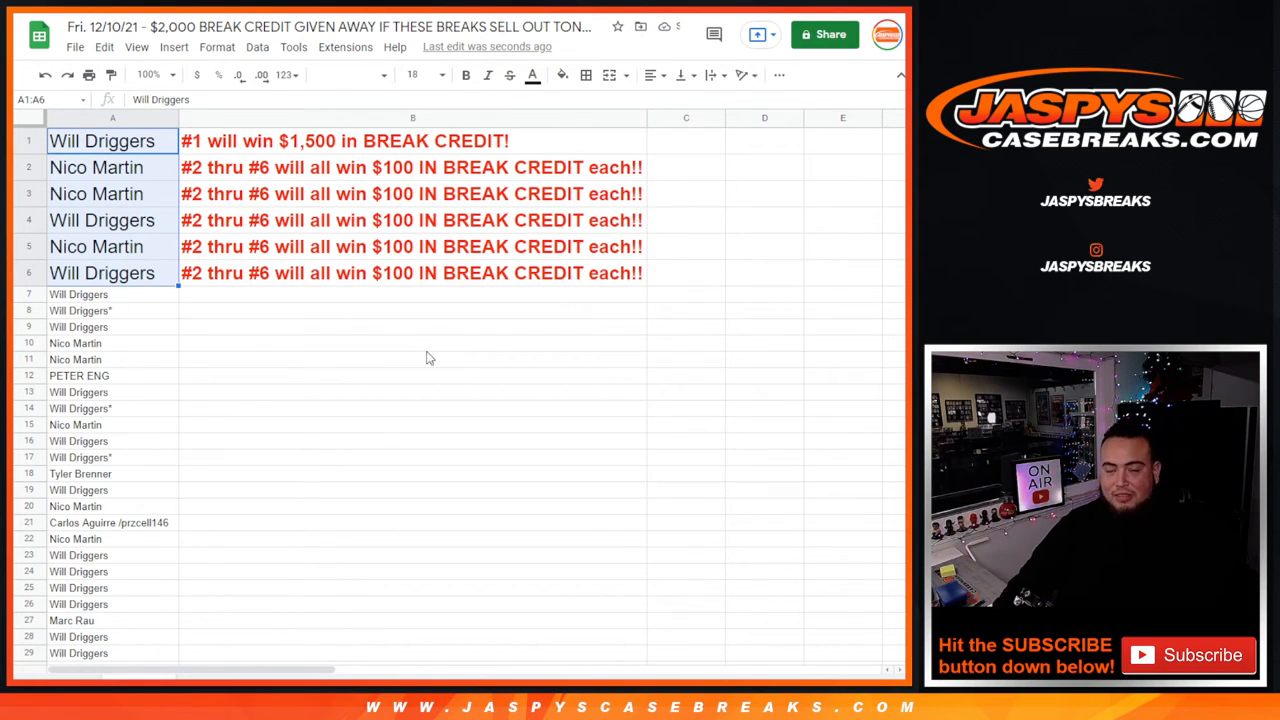
{"action": "left_click", "coordinate": [112, 168]}
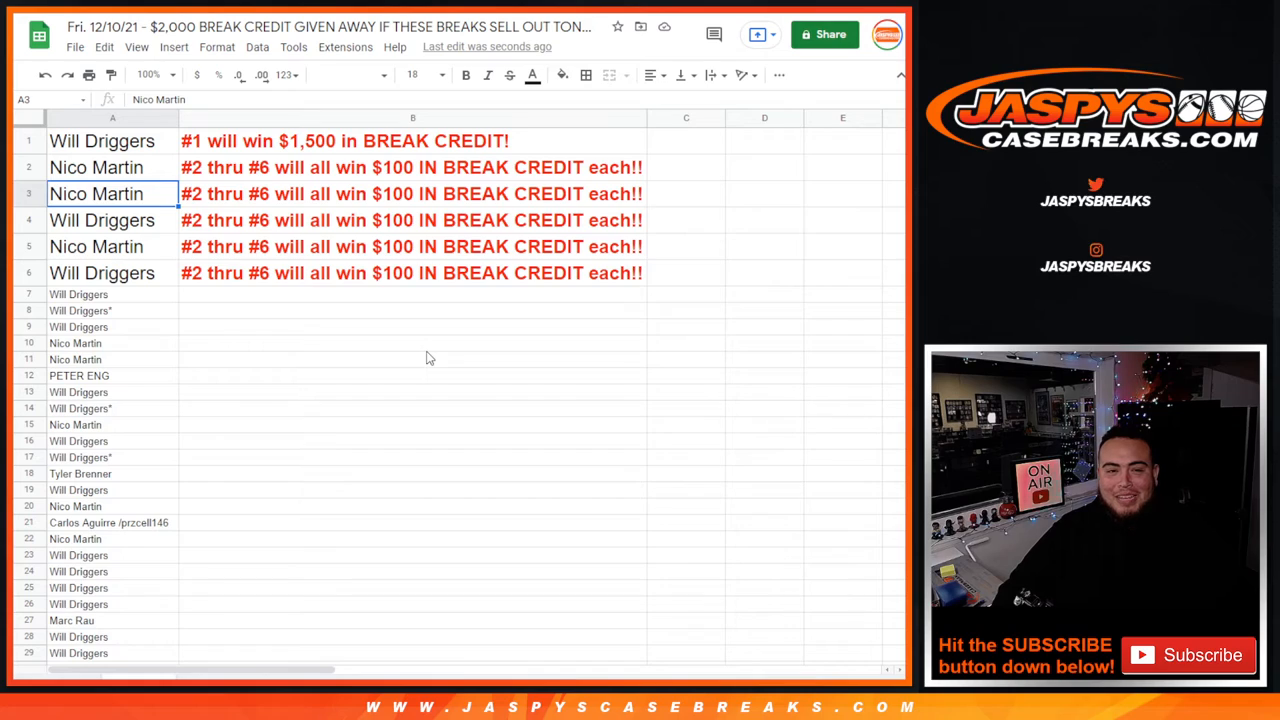
{"action": "left_click", "coordinate": [112, 246]}
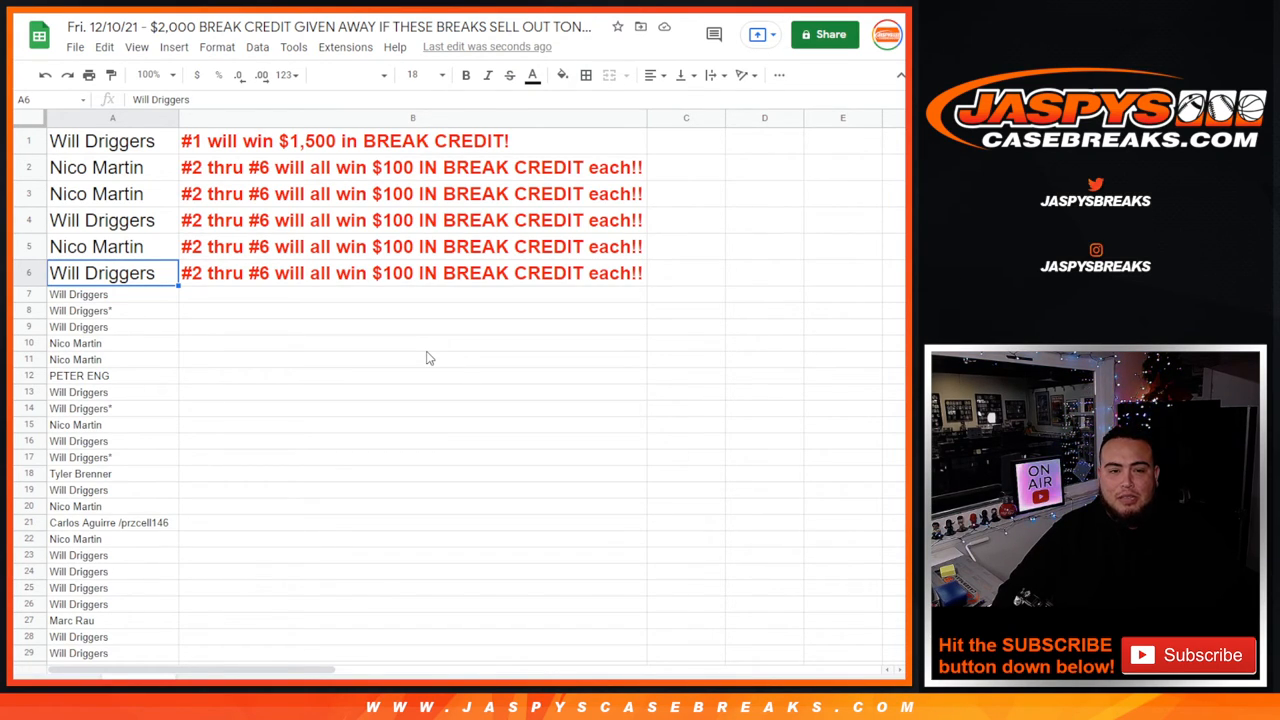
{"action": "mouse_move", "coordinate": [420, 416]}
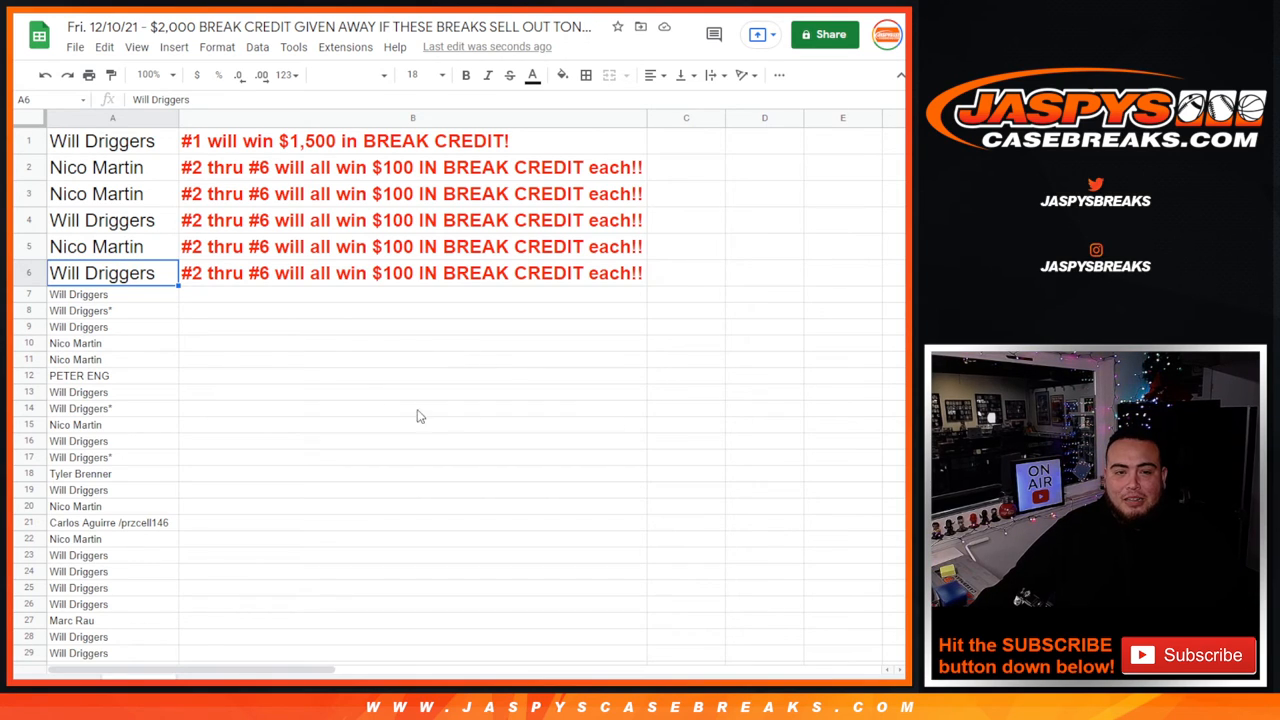
{"action": "scroll", "scroll_direction": "down", "scroll_amount": 3}
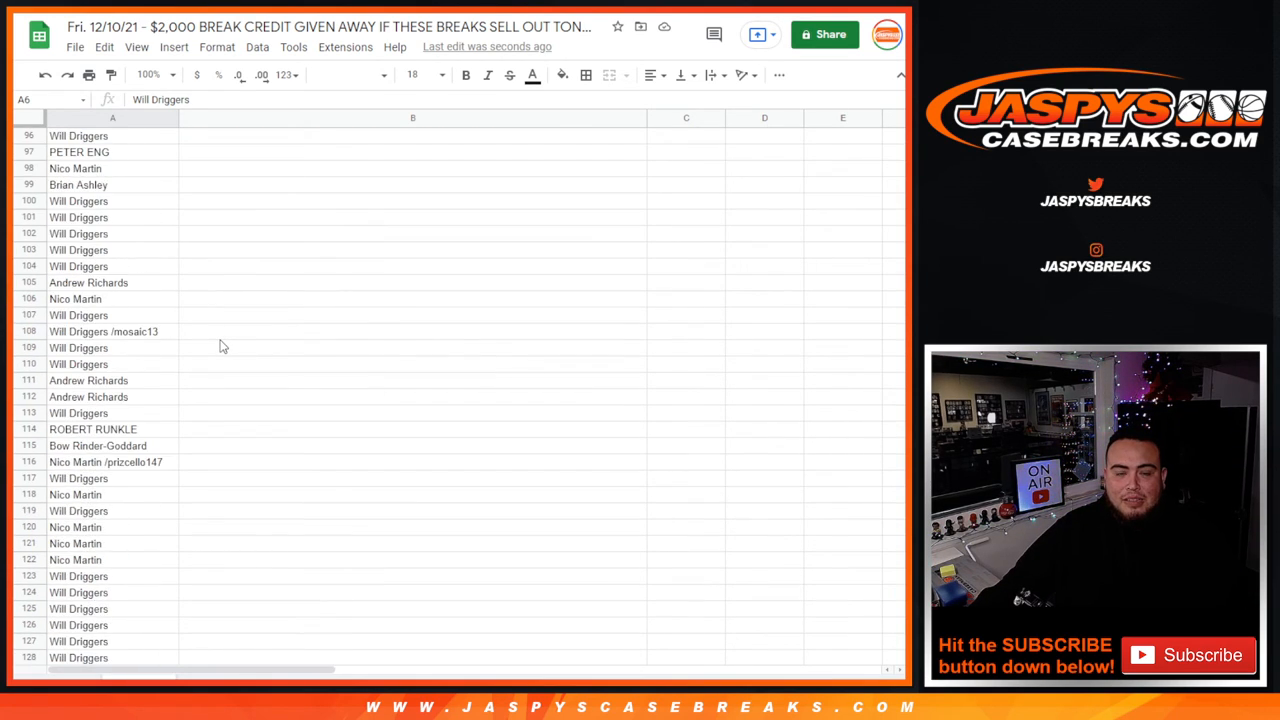
{"action": "scroll", "scroll_direction": "down", "scroll_amount": 3}
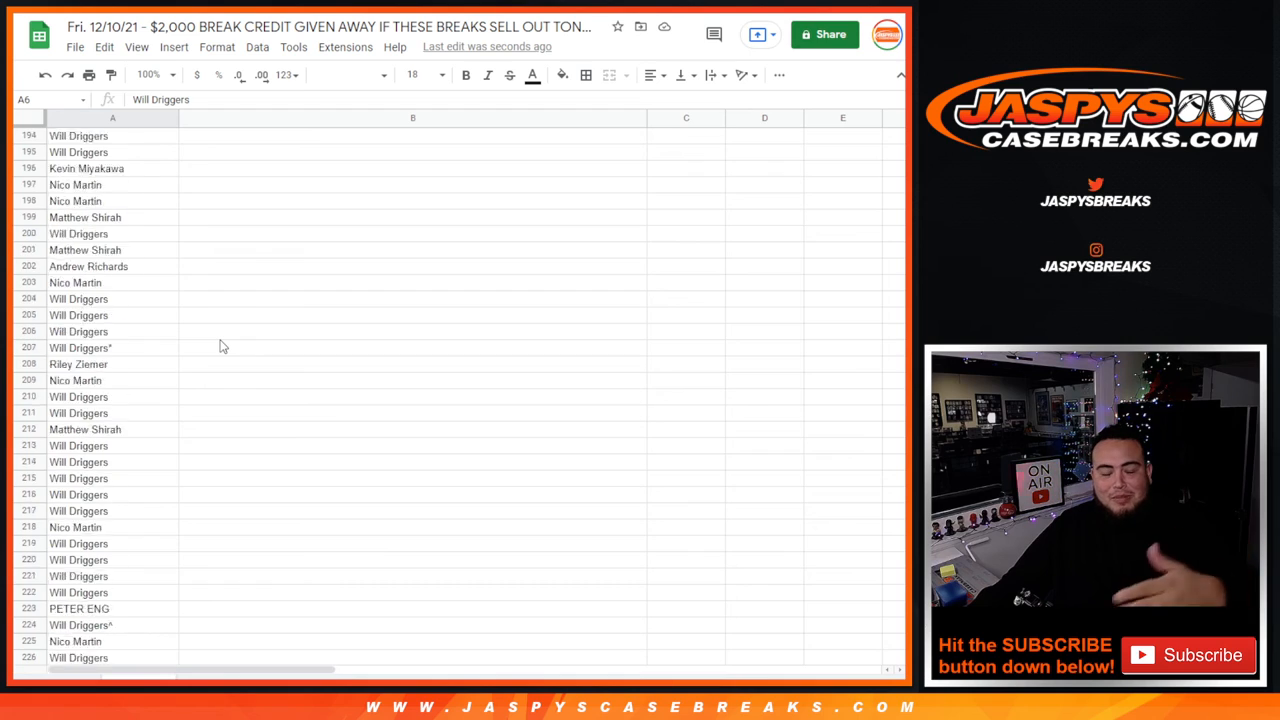
{"action": "scroll", "scroll_direction": "up", "scroll_amount": 3}
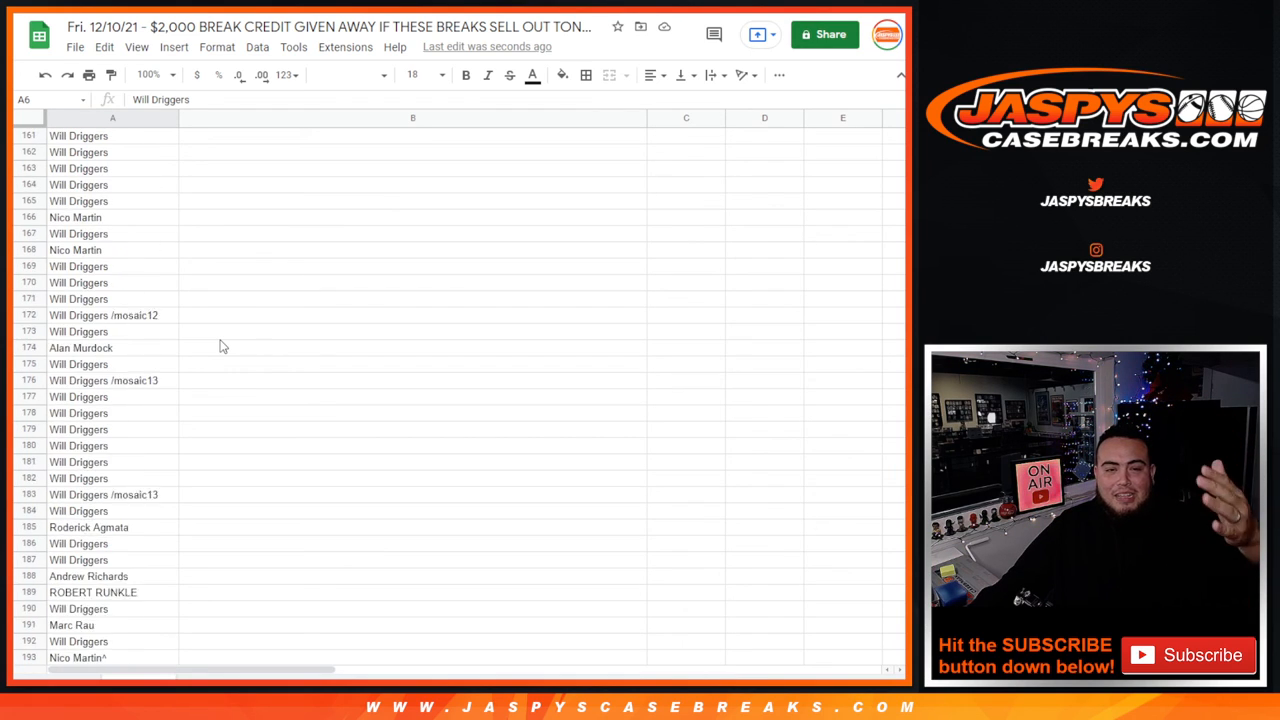
{"action": "scroll", "scroll_direction": "up", "scroll_amount": 3}
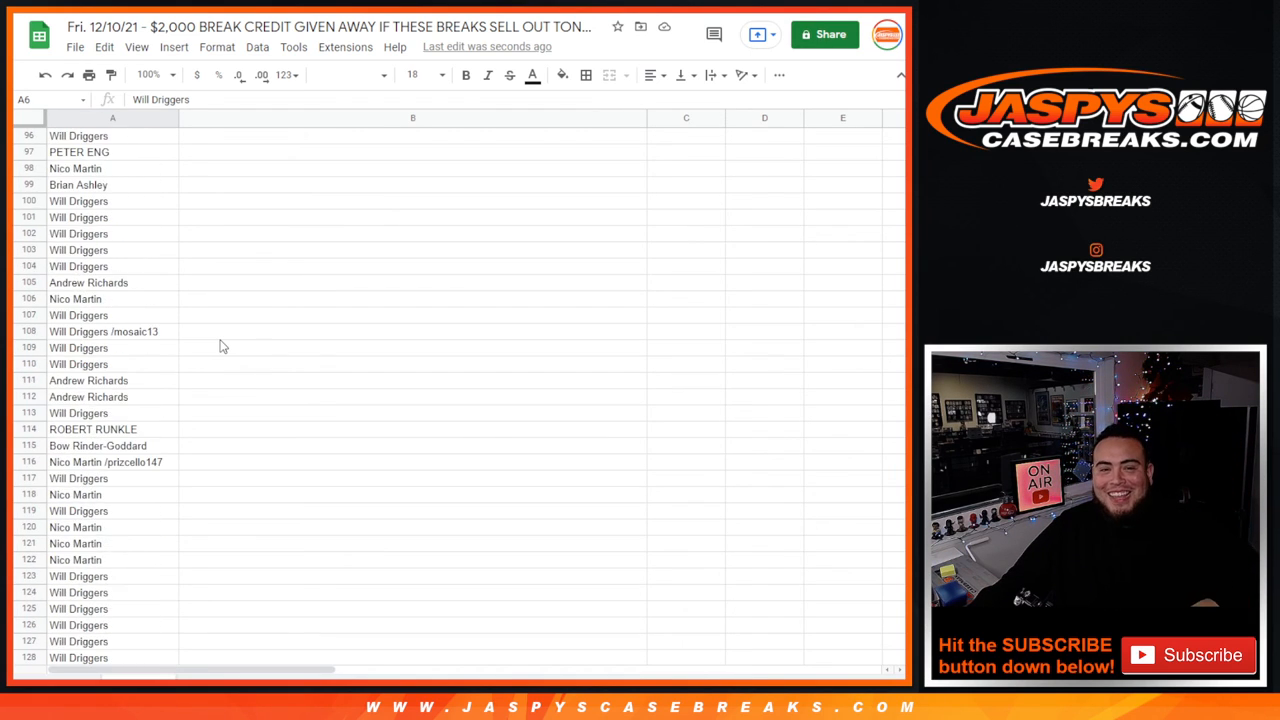
{"action": "scroll", "scroll_direction": "up", "scroll_amount": 3}
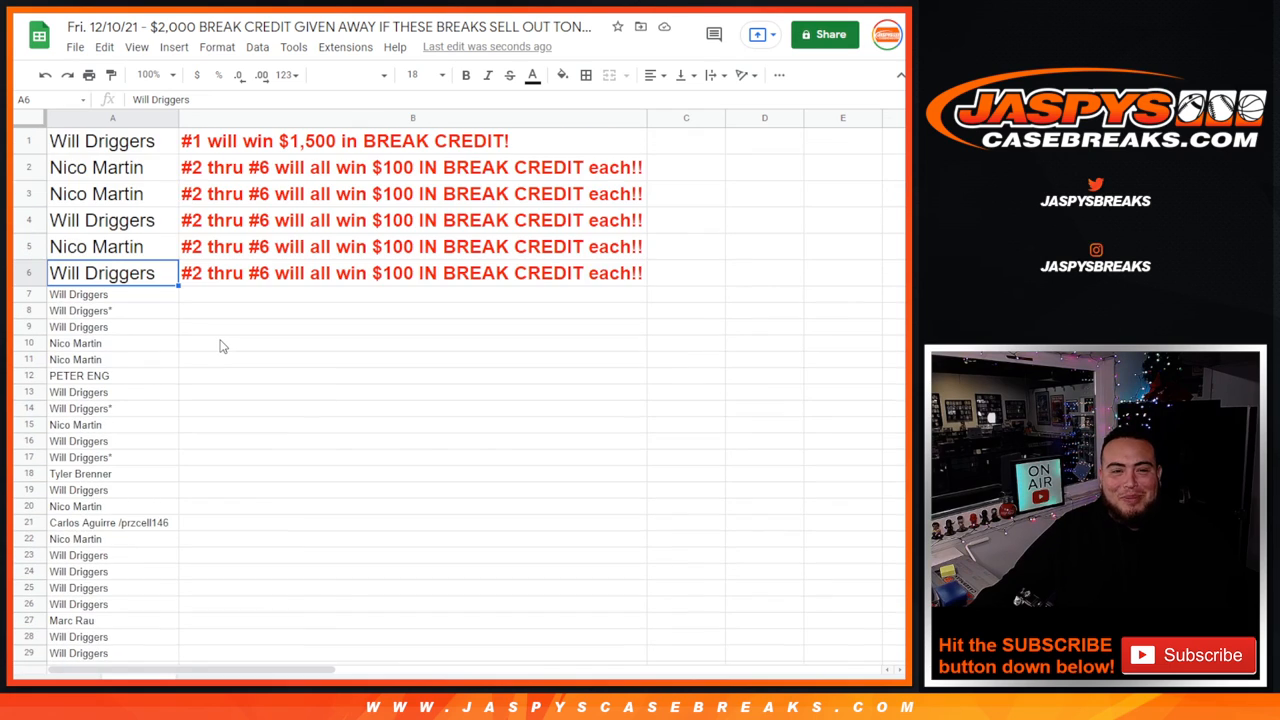
{"action": "mouse_move", "coordinate": [244, 342]}
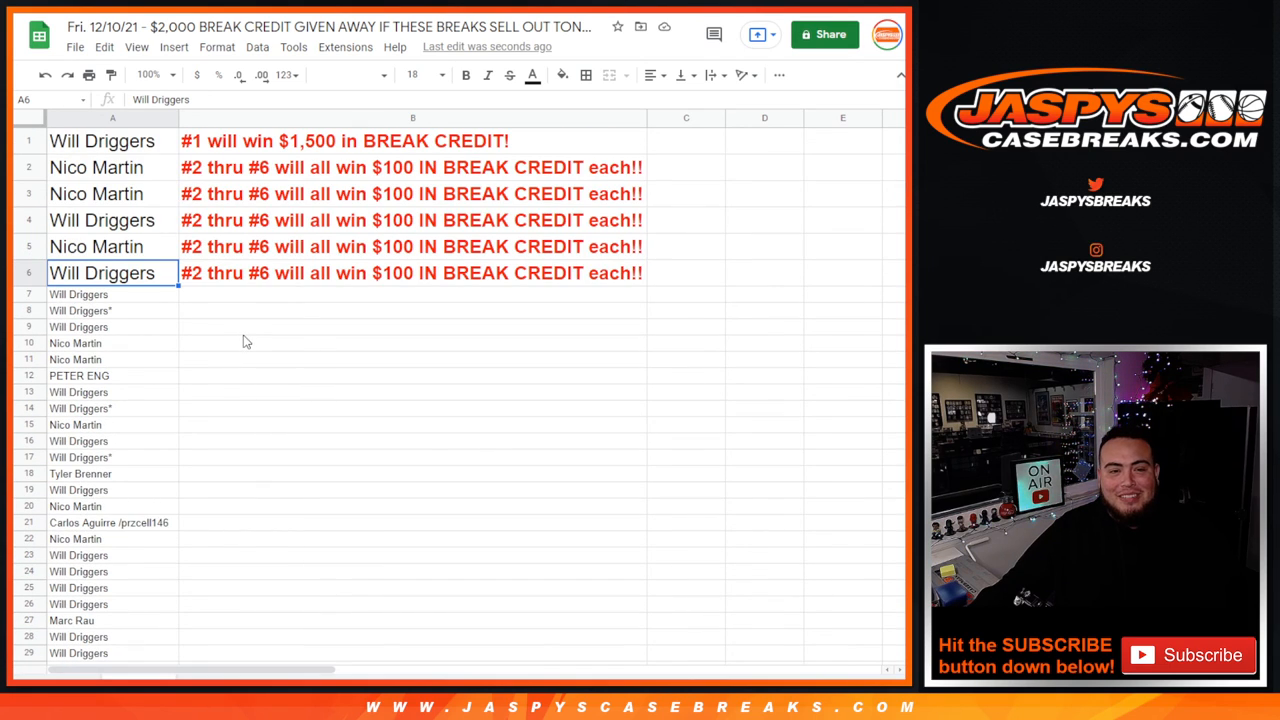
{"action": "mouse_move", "coordinate": [248, 148]}
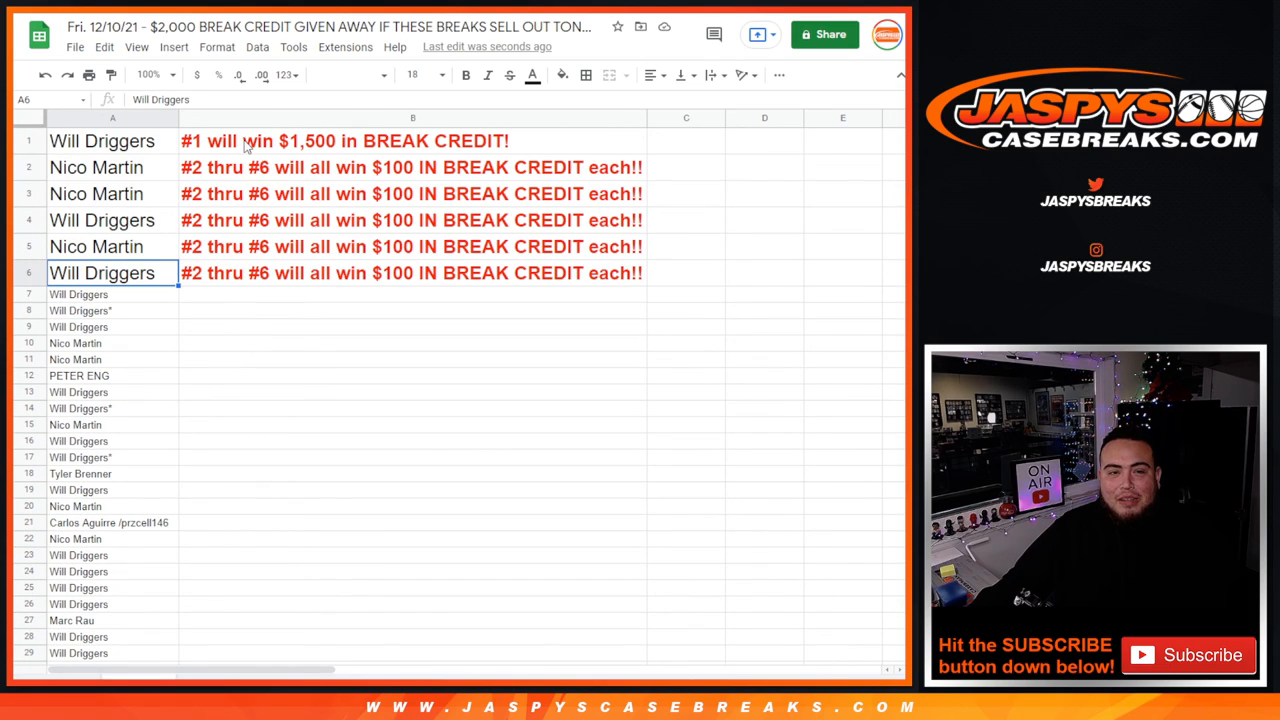
{"action": "left_click", "coordinate": [100, 140]}
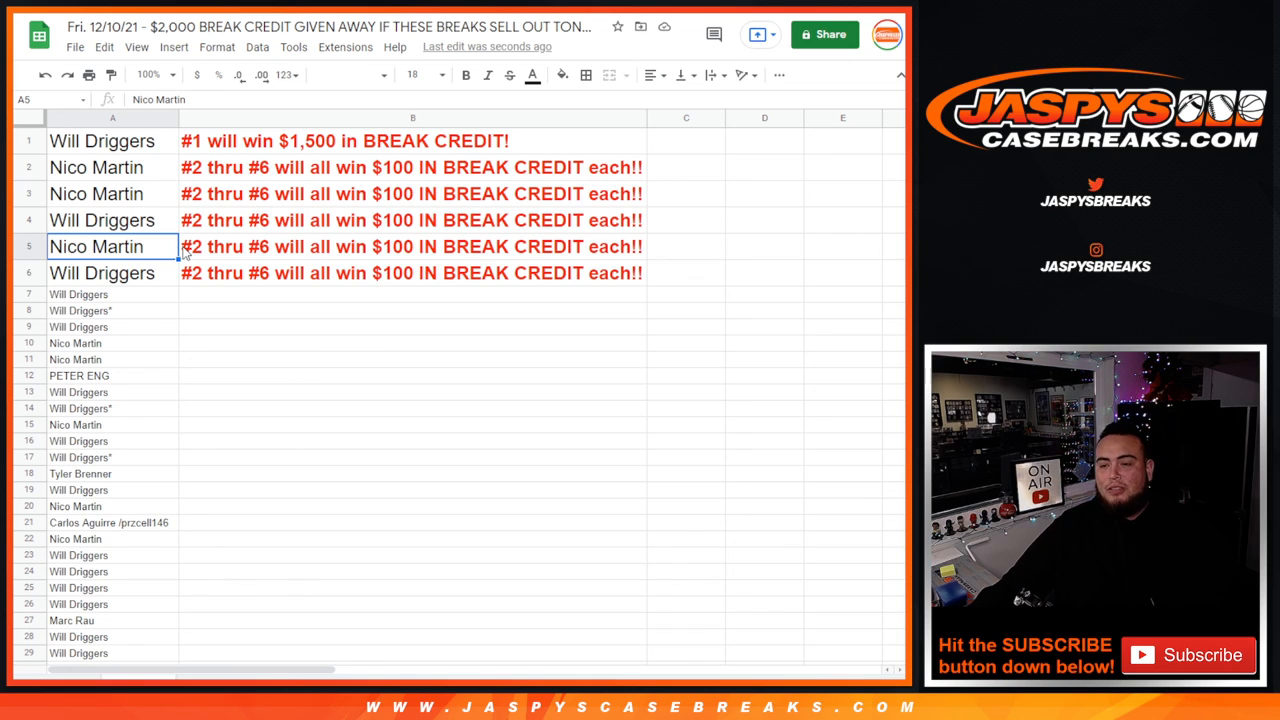
{"action": "mouse_move", "coordinate": [640, 354]}
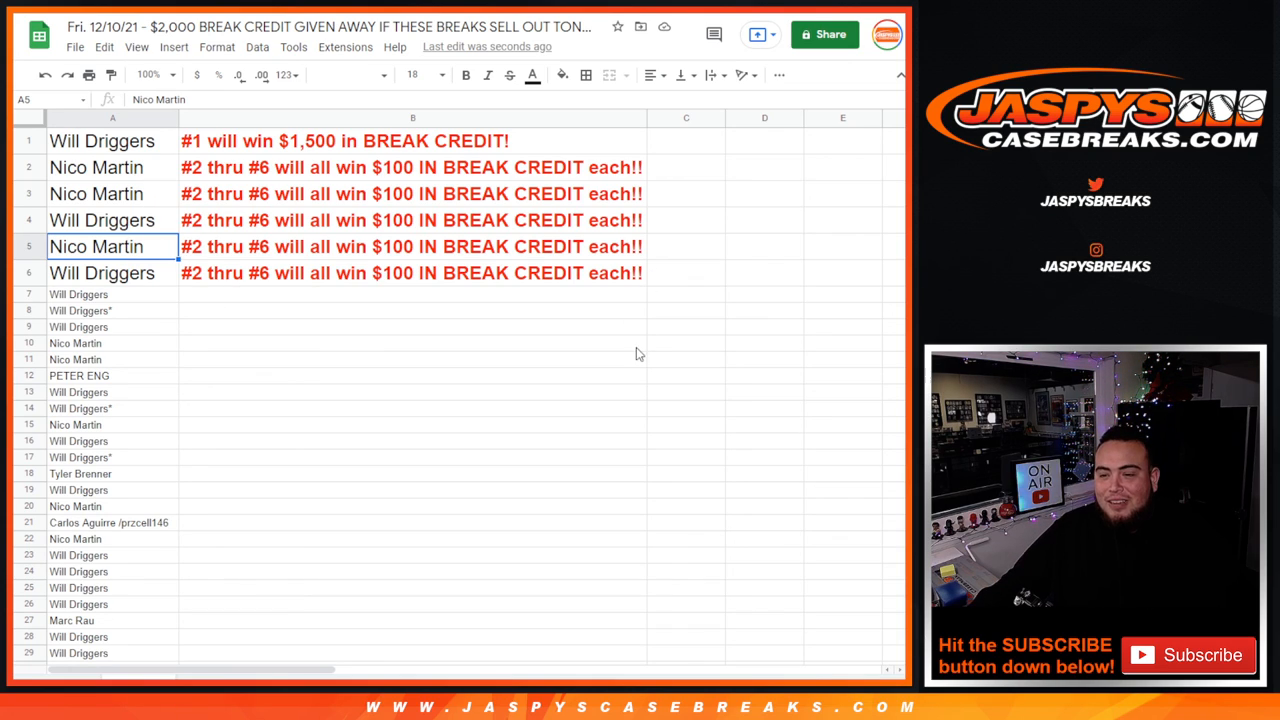